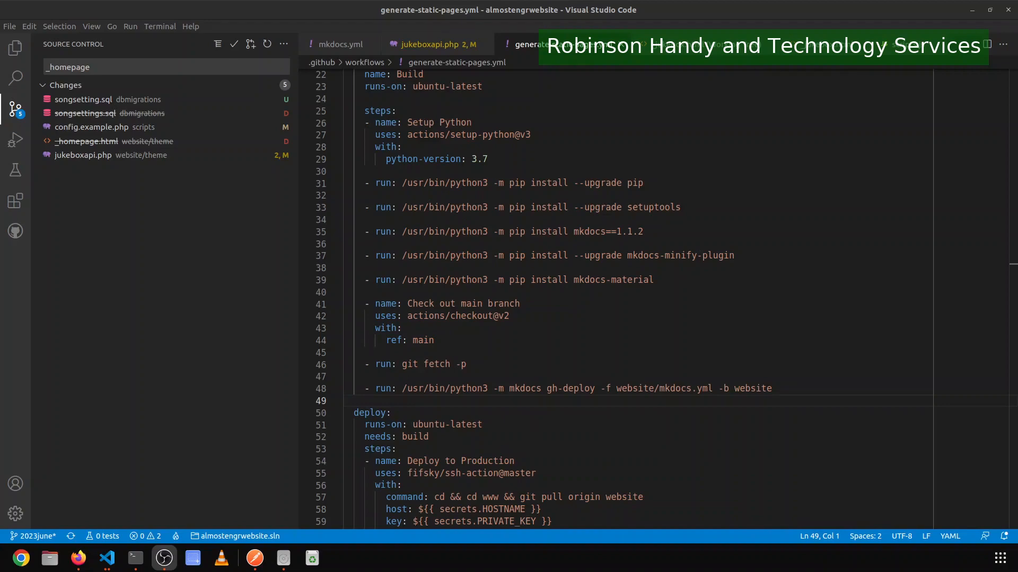
mouse_move(770, 289)
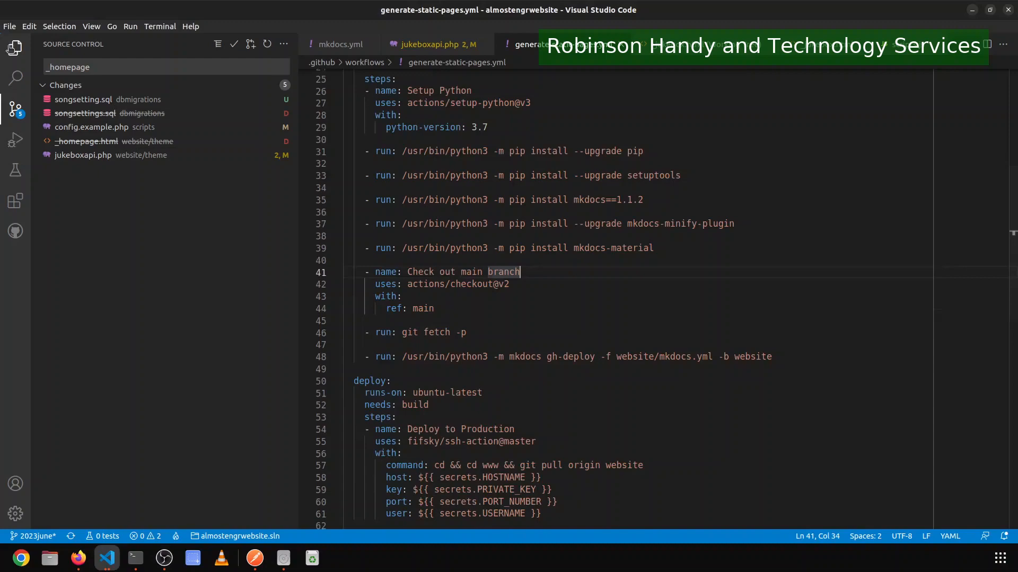
Show the Explorer file tree to reach website/theme/jukeboxapi.php.
click(14, 48)
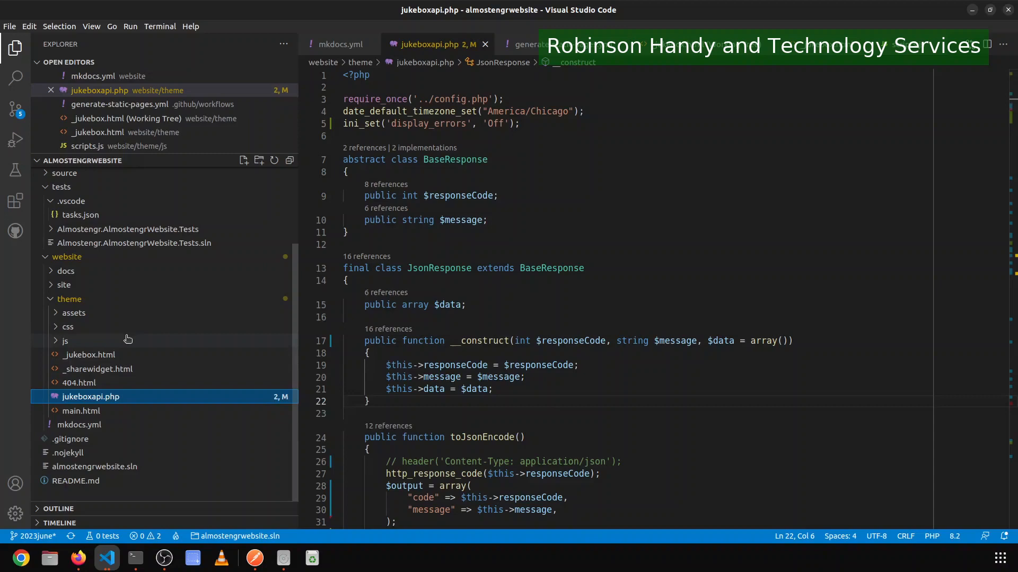
Review website/theme/js/scripts.js, then reopen .github/workflows/generate-static-pages.yml at its build steps.
click(82, 354)
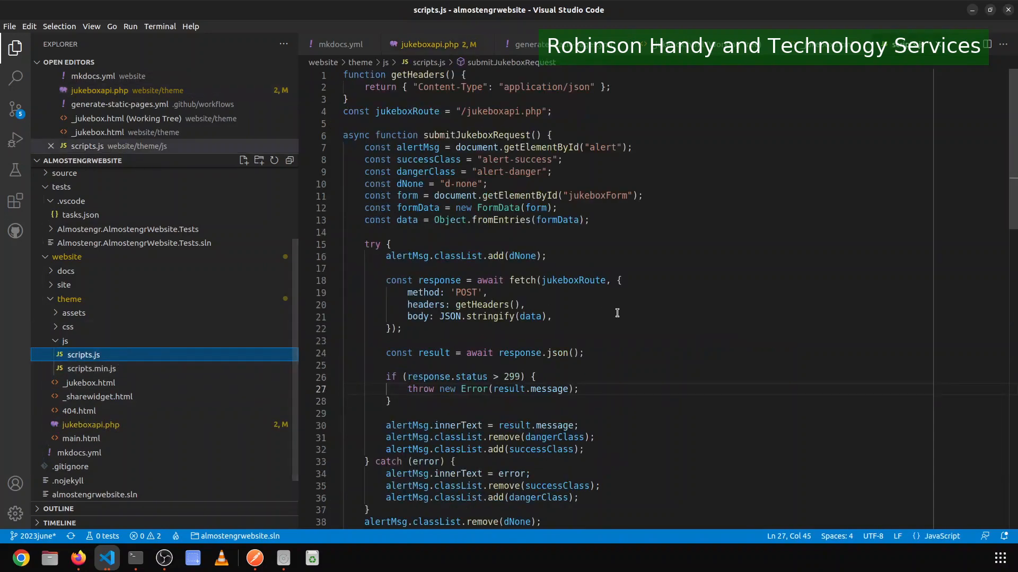
scroll(down, 3)
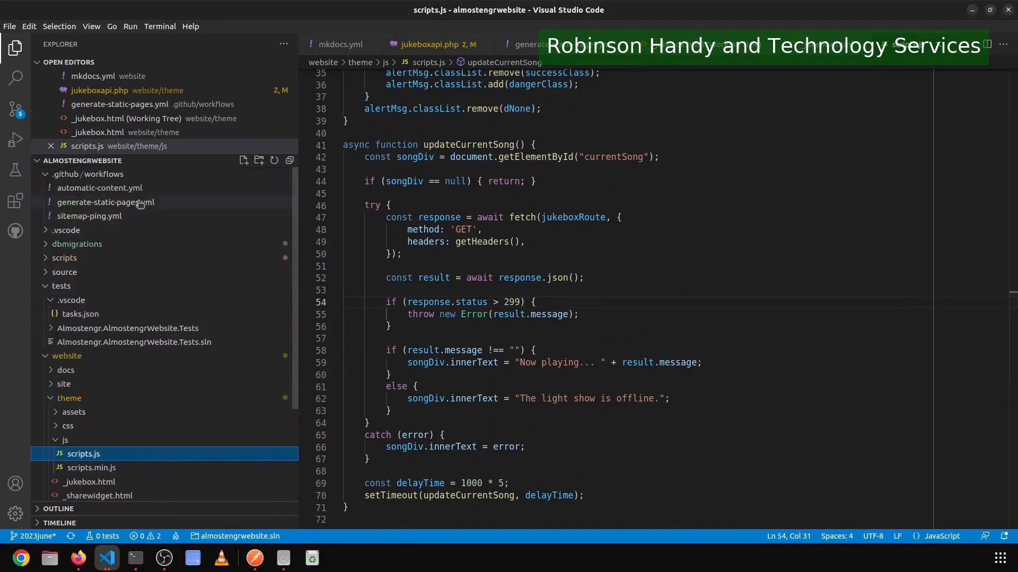
click(119, 201)
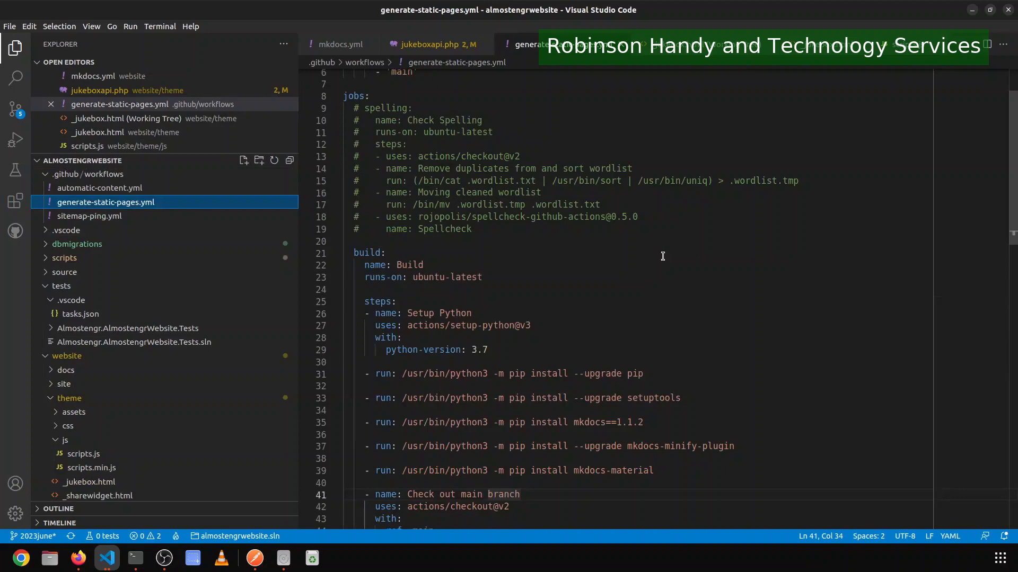
scroll(down, 3)
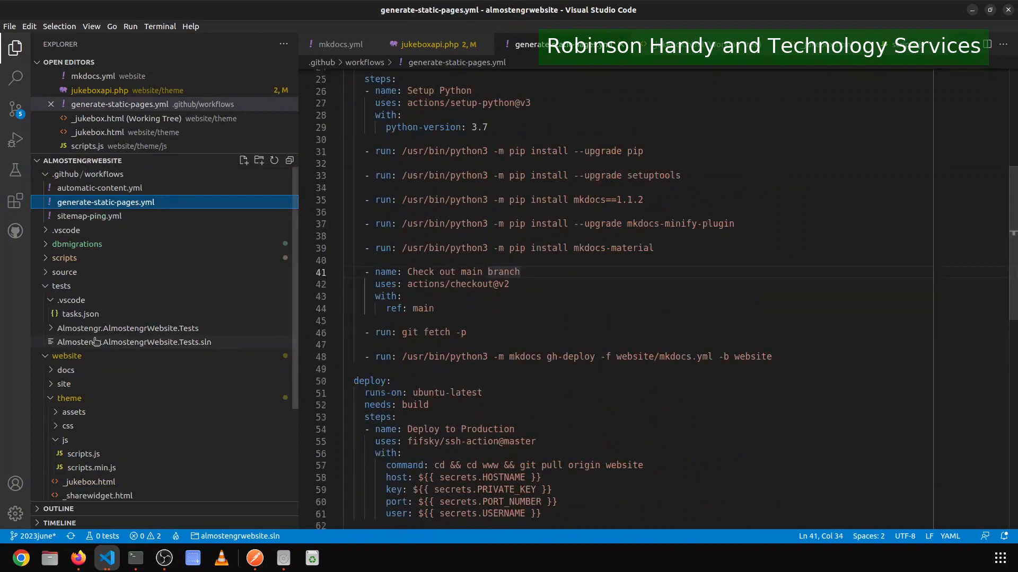
Collapse the website folder, run the Deploy task from its context menu, and hide the sidebar.
click(65, 357)
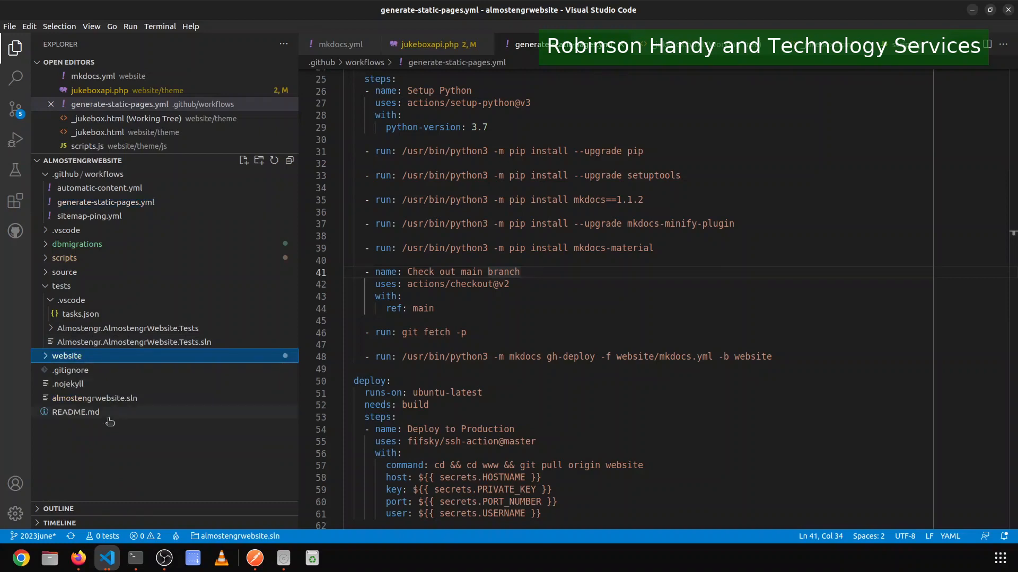
right_click(67, 356)
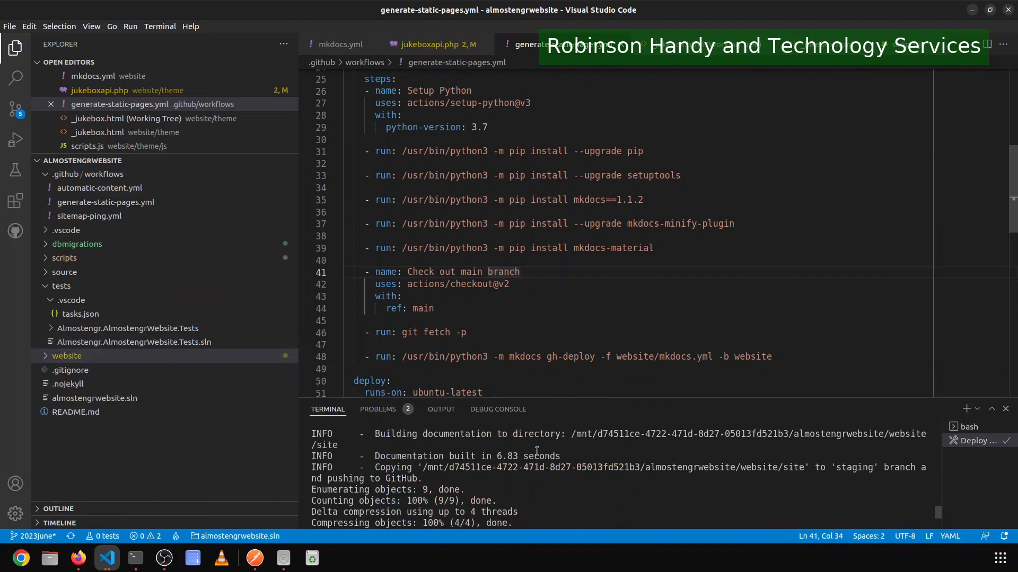
mouse_move(570, 554)
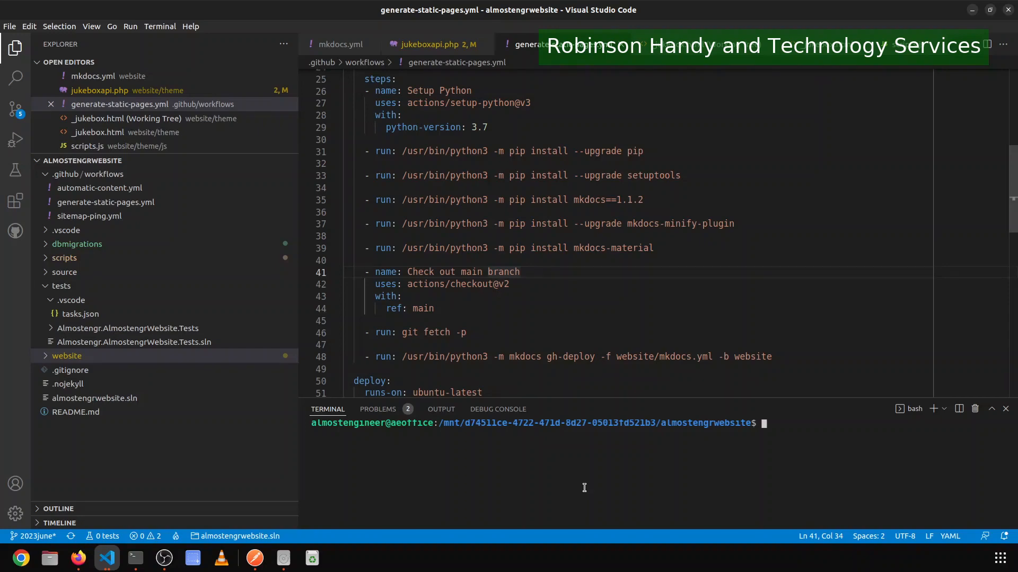
mouse_move(581, 487)
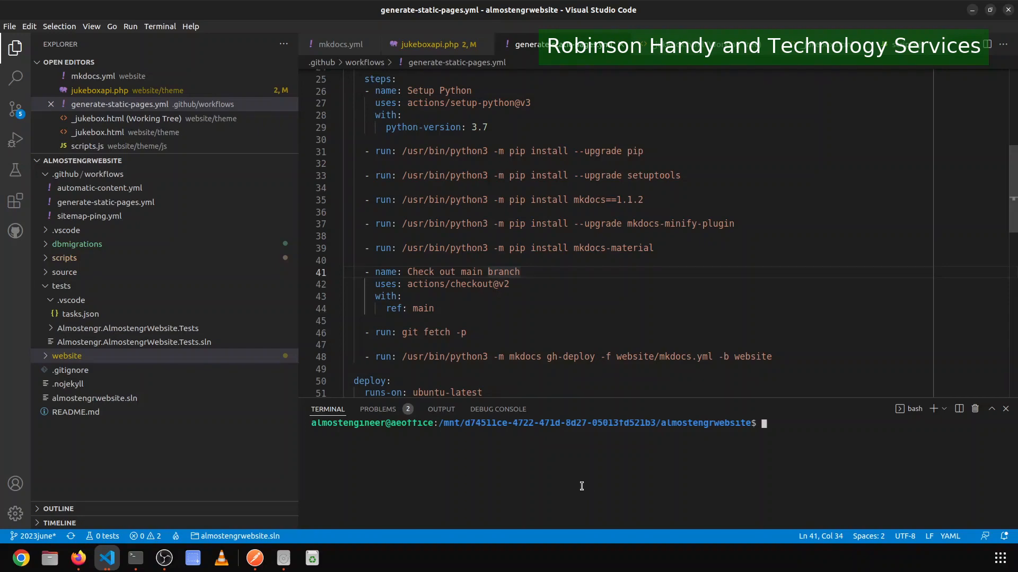
mouse_move(675, 469)
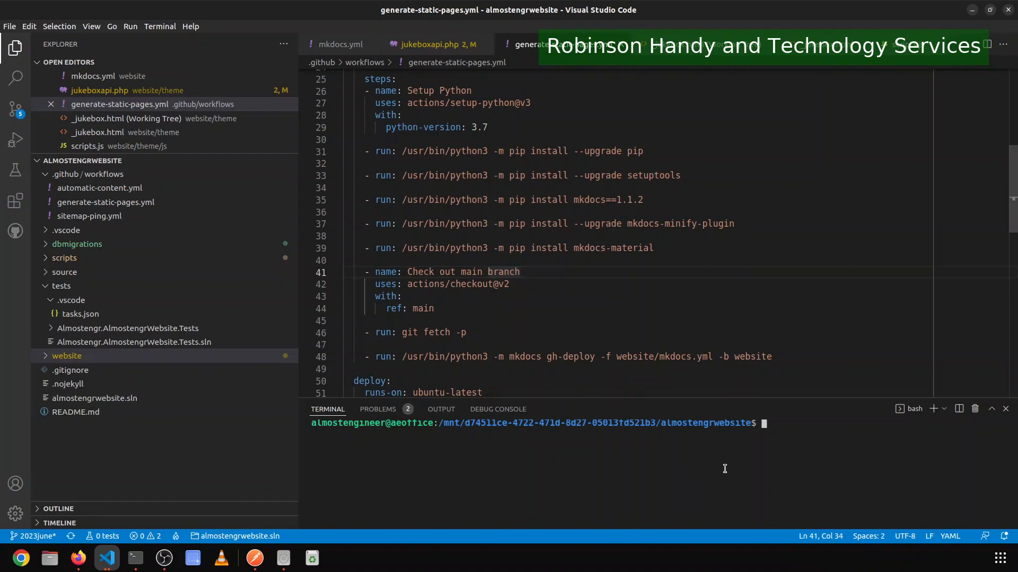
key(ctrl+b)
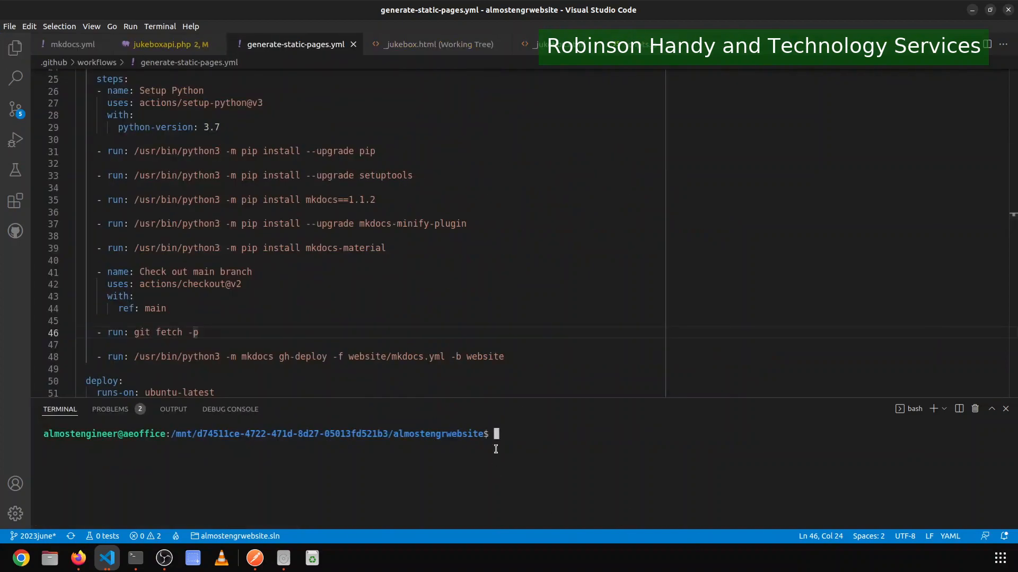
Run mkdocs -h in a maximized terminal to check the available commands.
text(mkd)
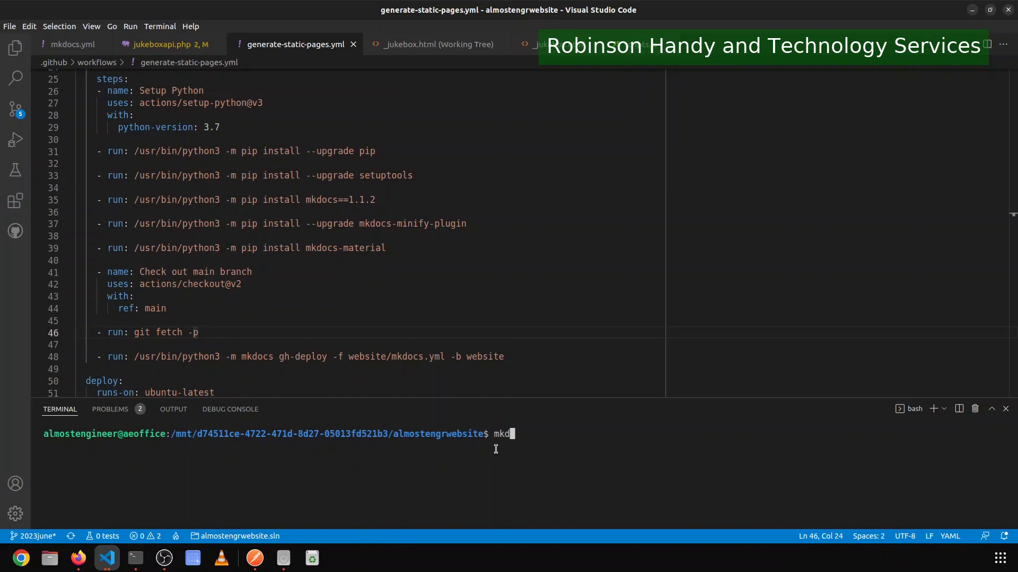
text(ocs -h)
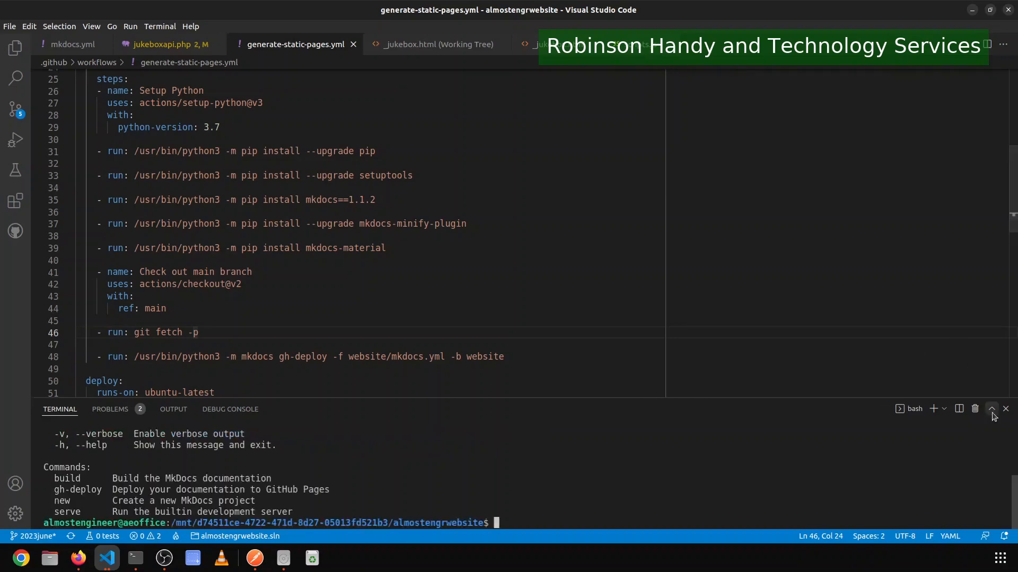
click(990, 409)
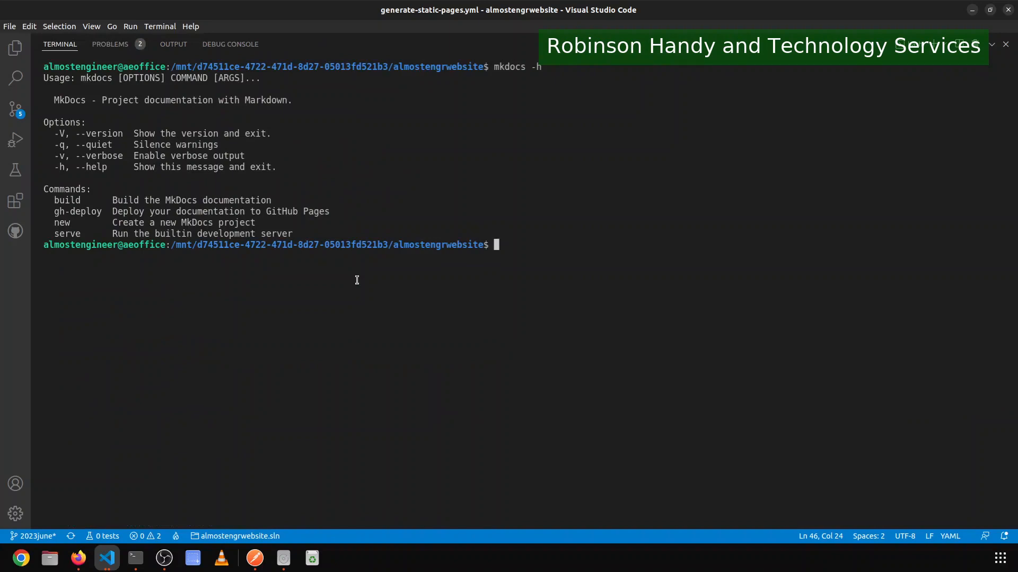
Run mkdocs new websitelights and list the directory to confirm the project exists.
text(mkdi)
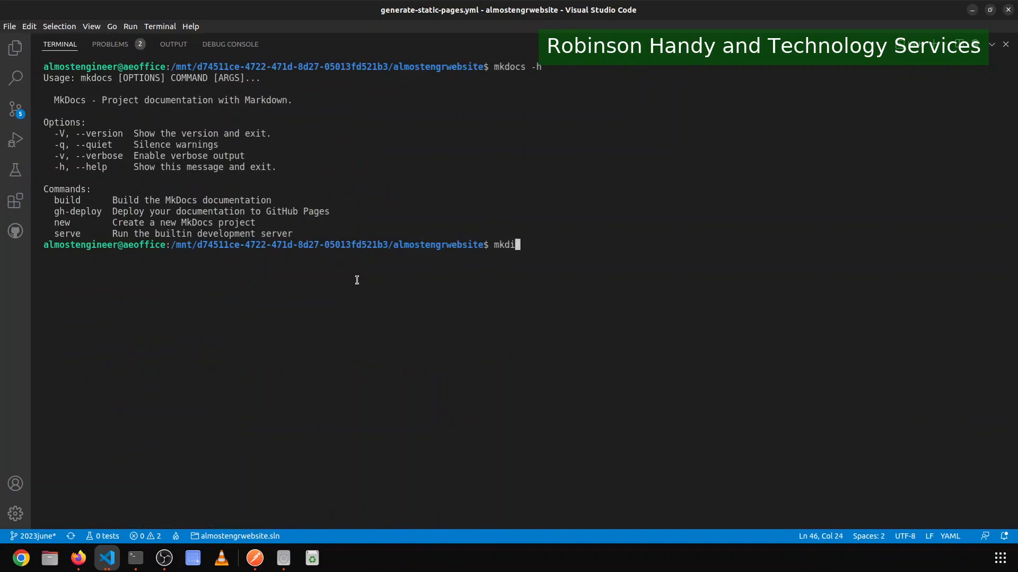
text(ocs)
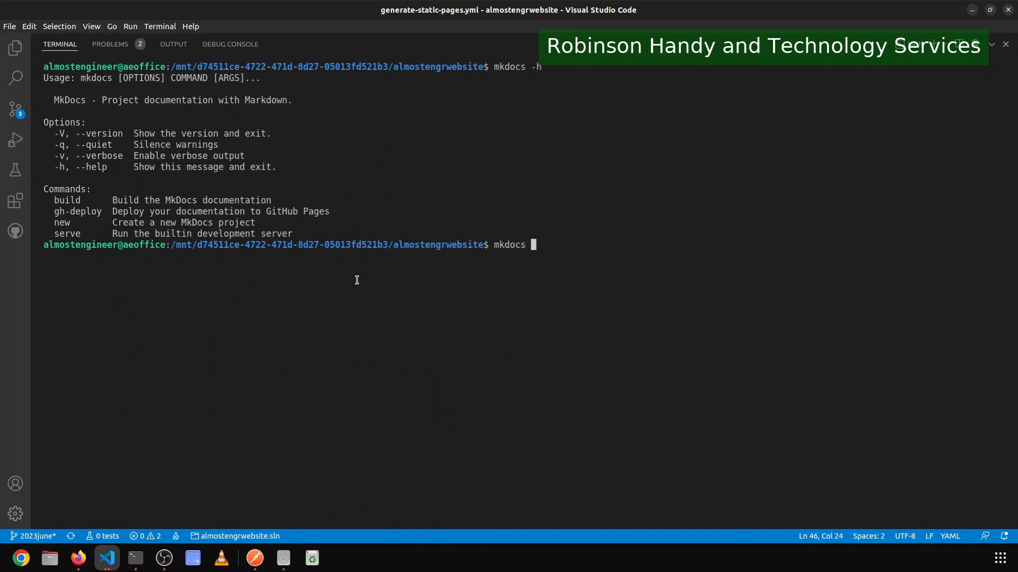
text(new we)
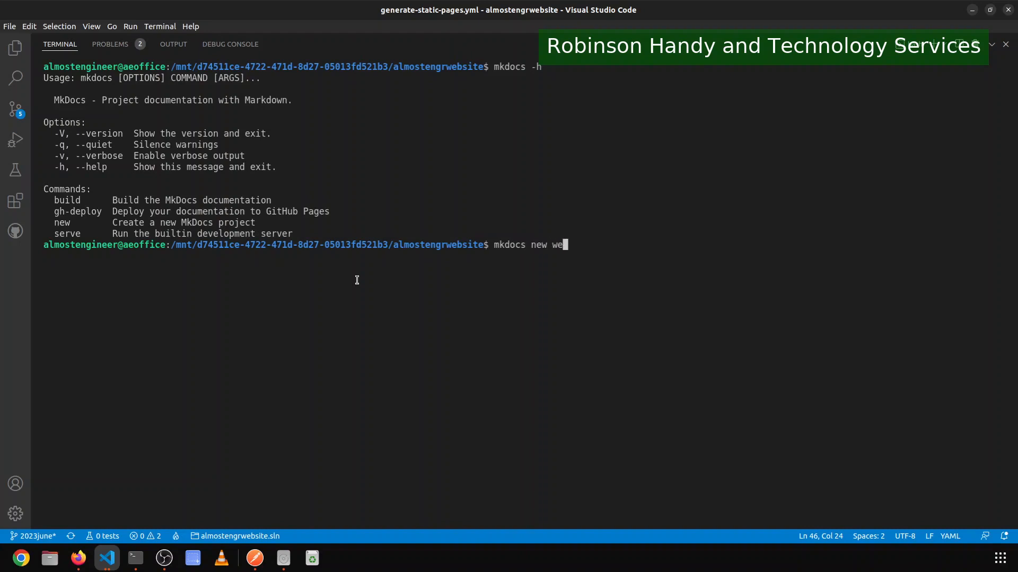
text(bsitelights)
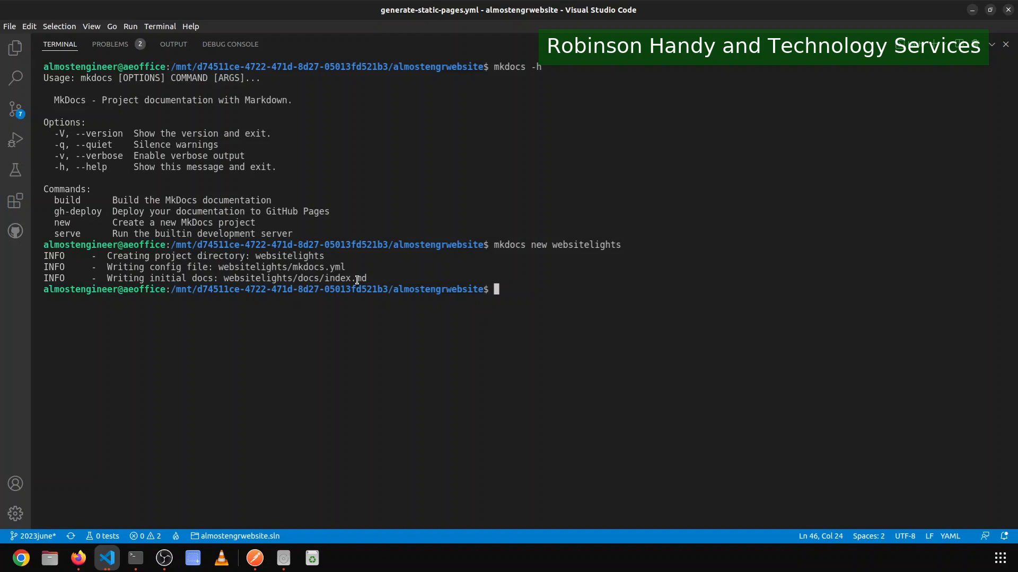
text(ls)
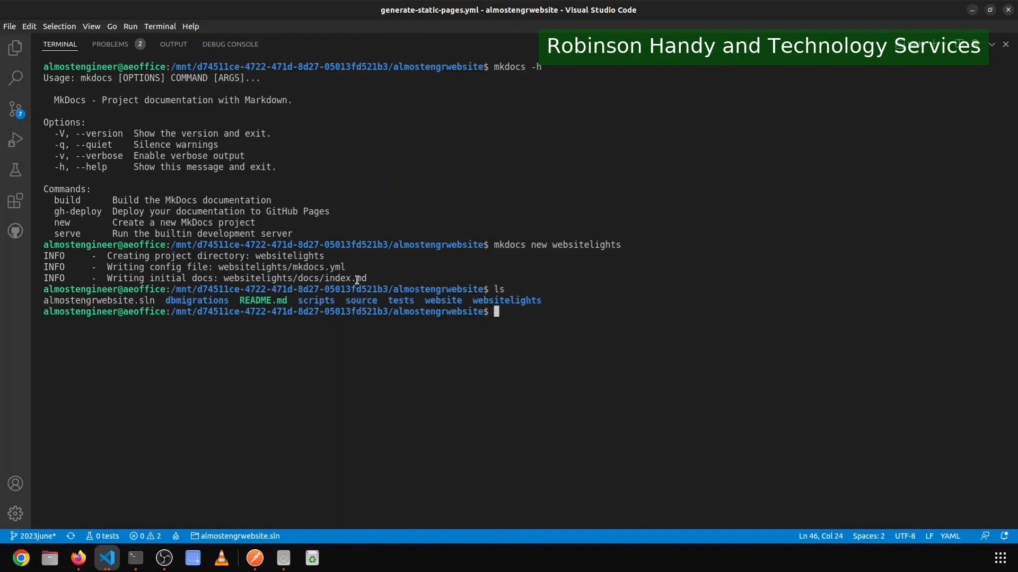
mouse_move(956, 67)
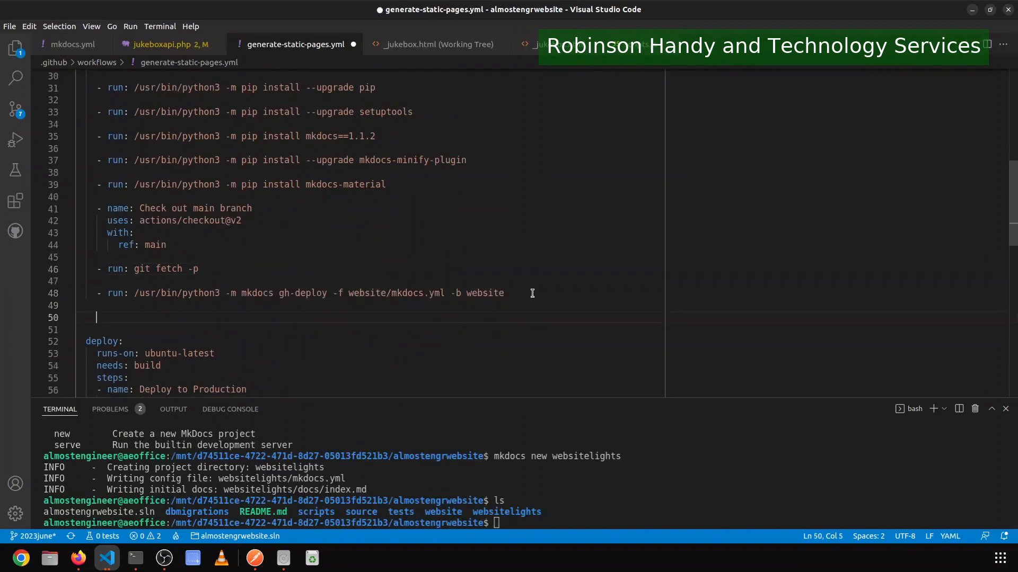
Duplicate the gh-deploy run line for websitelights/mkdocs.yml deploying to the websitelights branch.
text(- run: /usr/bin/python3 -m mkdocs gh-deploy -f website/mkdocs.yml -b website)
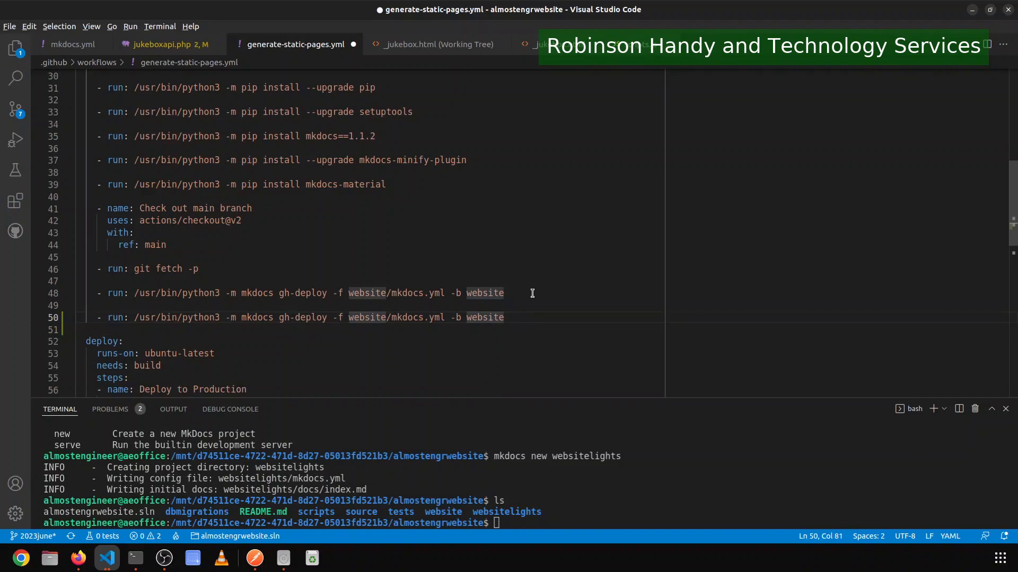
text(lights)
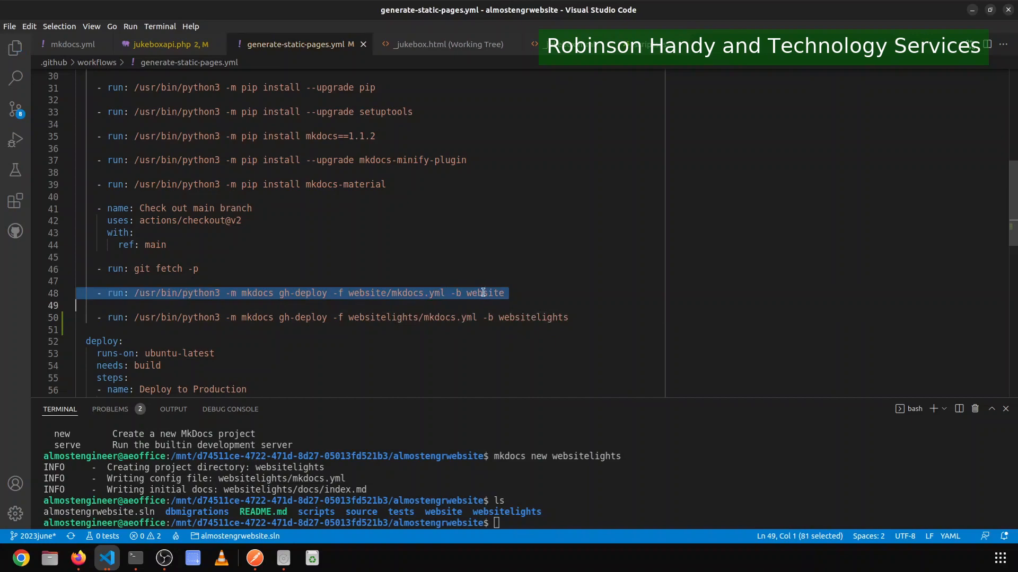
double_click(383, 317)
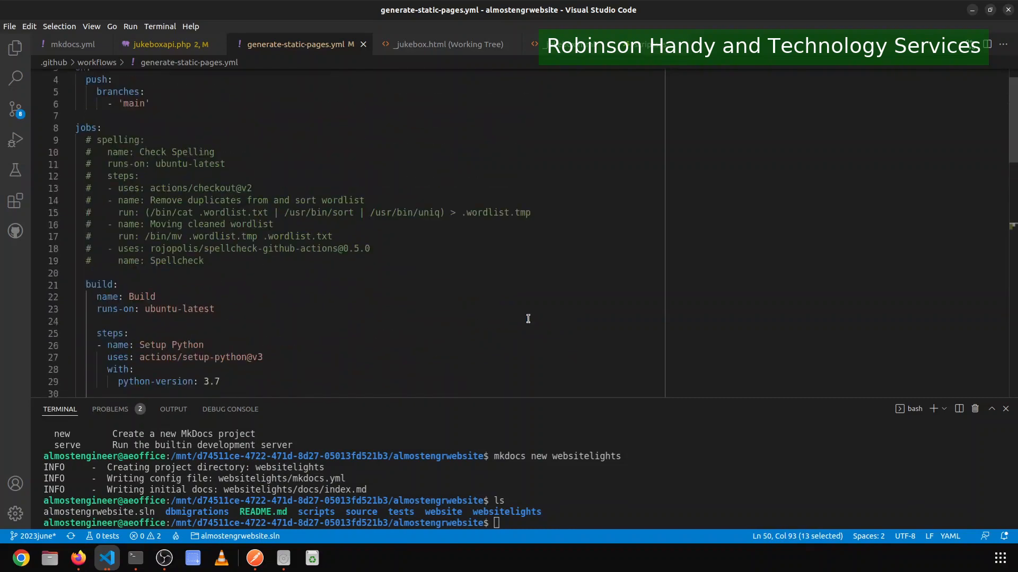
scroll(down, 3)
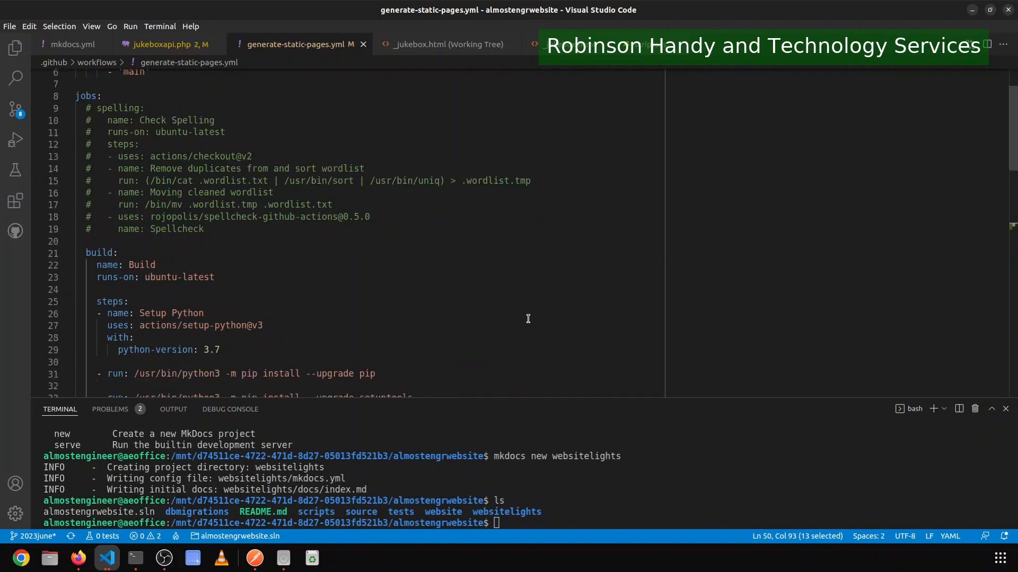
scroll(down, 3)
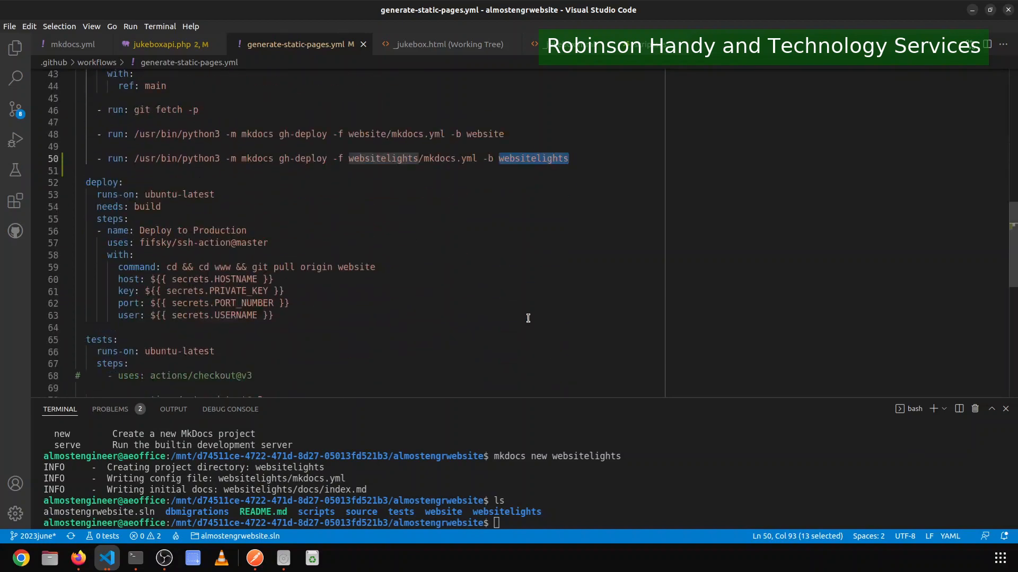
Append '&& cd ../lightshow.thealmostengineer.com/ && git pull origin websitelights' to the line-59 deploy command.
scroll(down, 3)
text( &&)
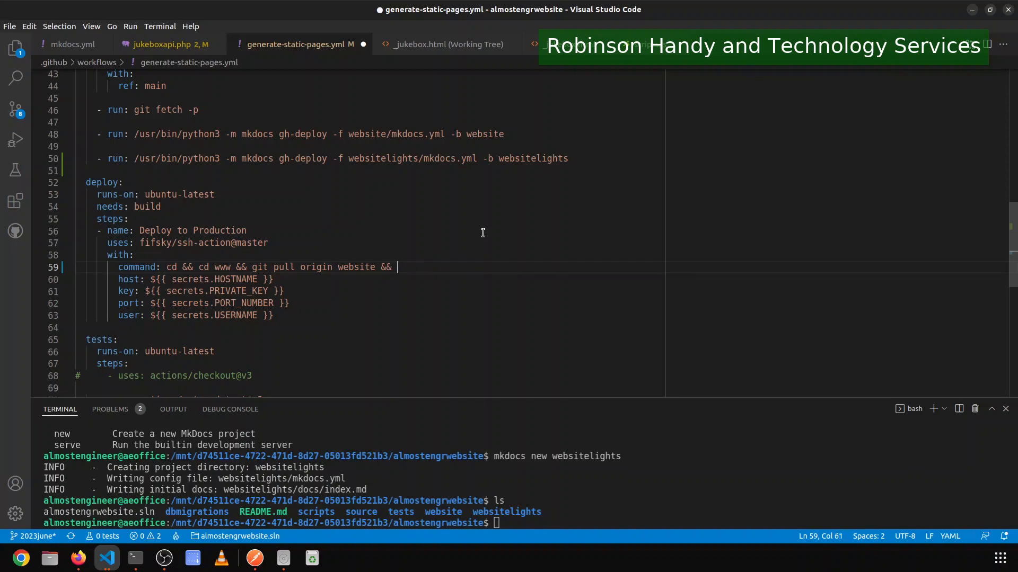
text(cd ../)
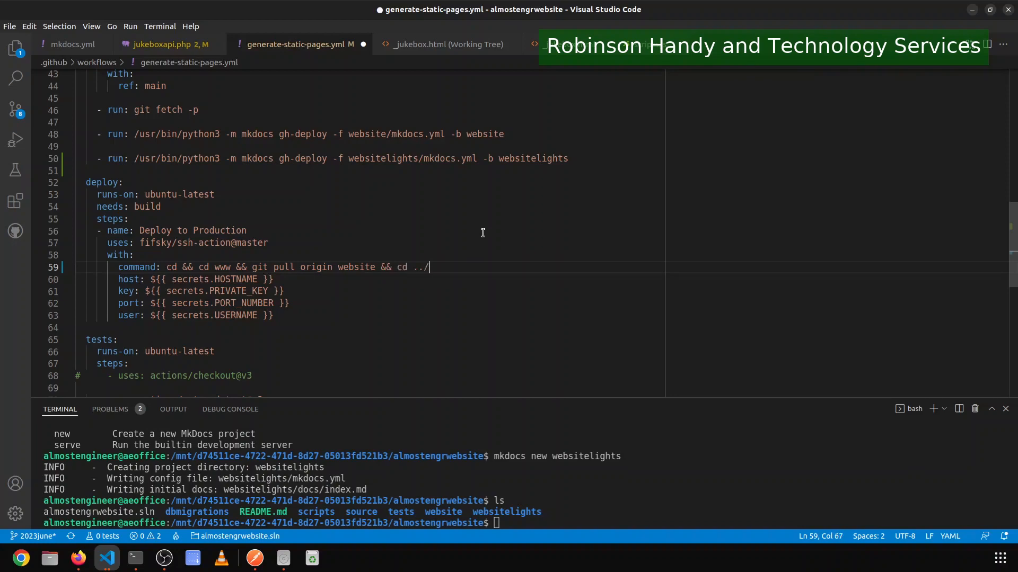
text(l)
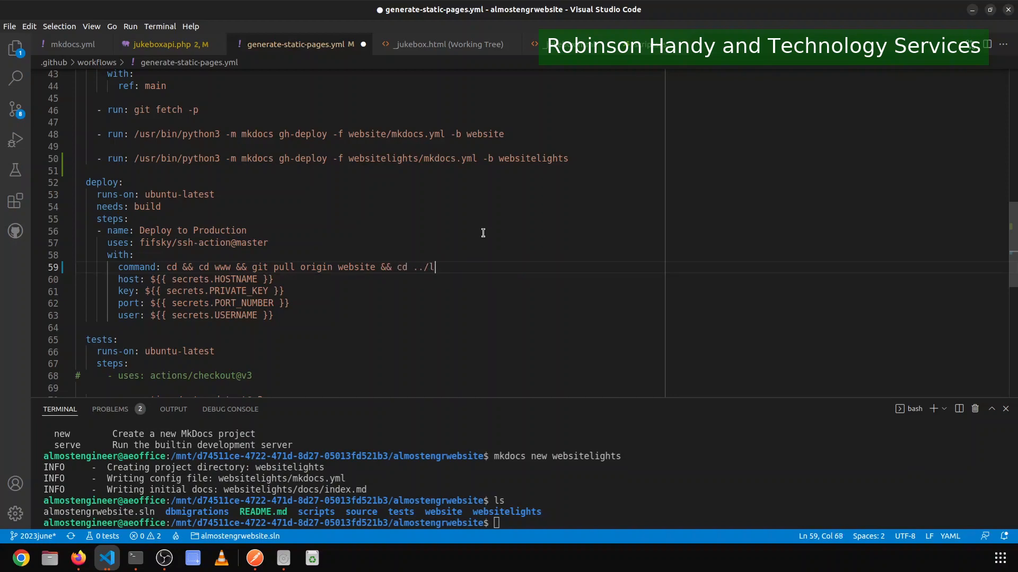
text(ightshow.th)
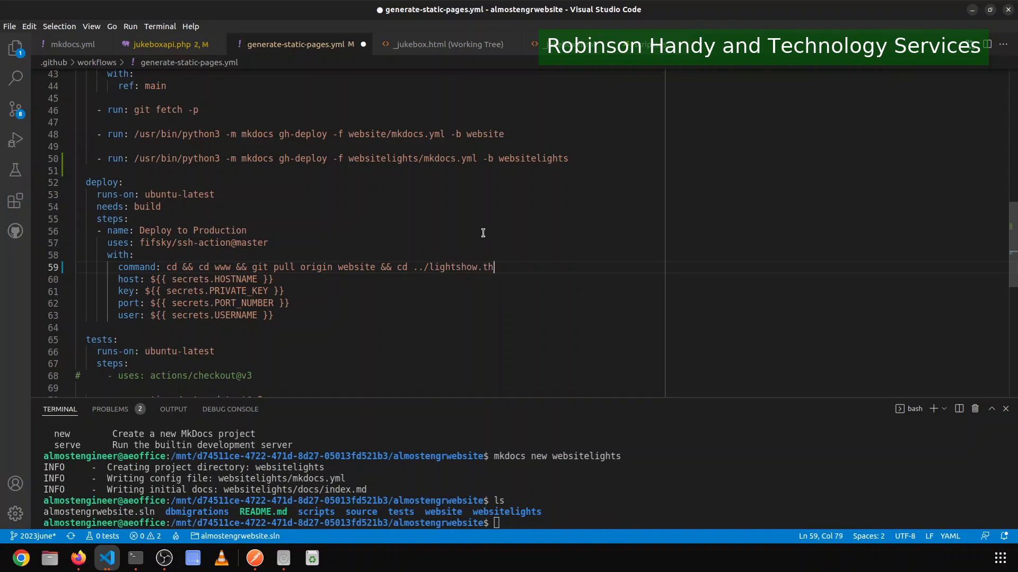
text(ealmostengi)
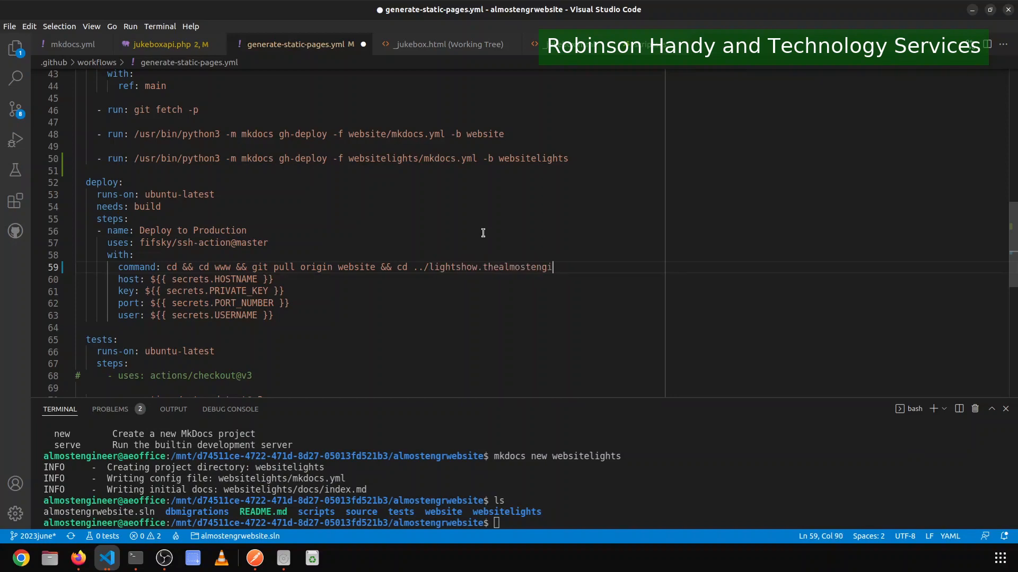
text(neer.com/)
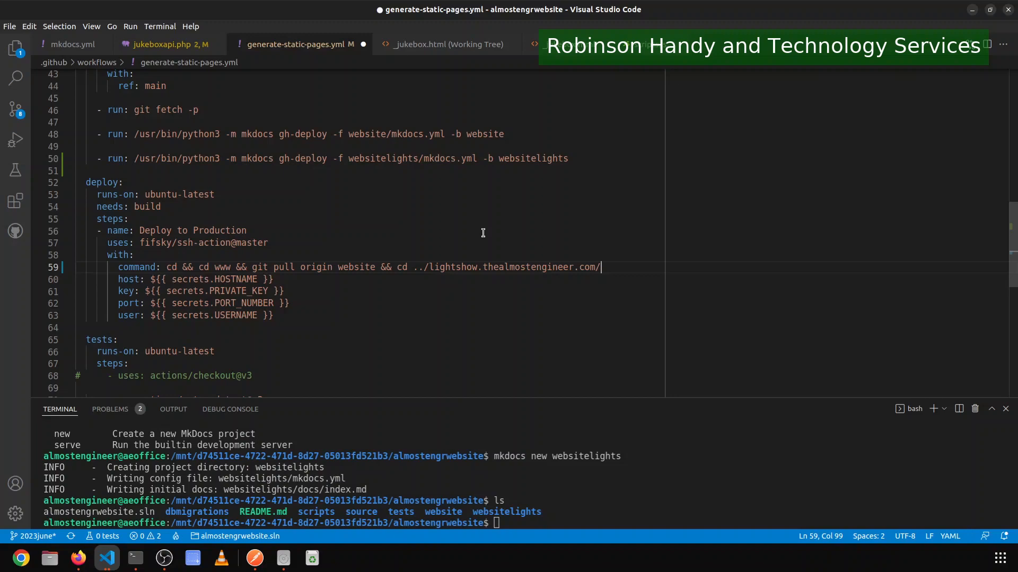
text(&& git pu)
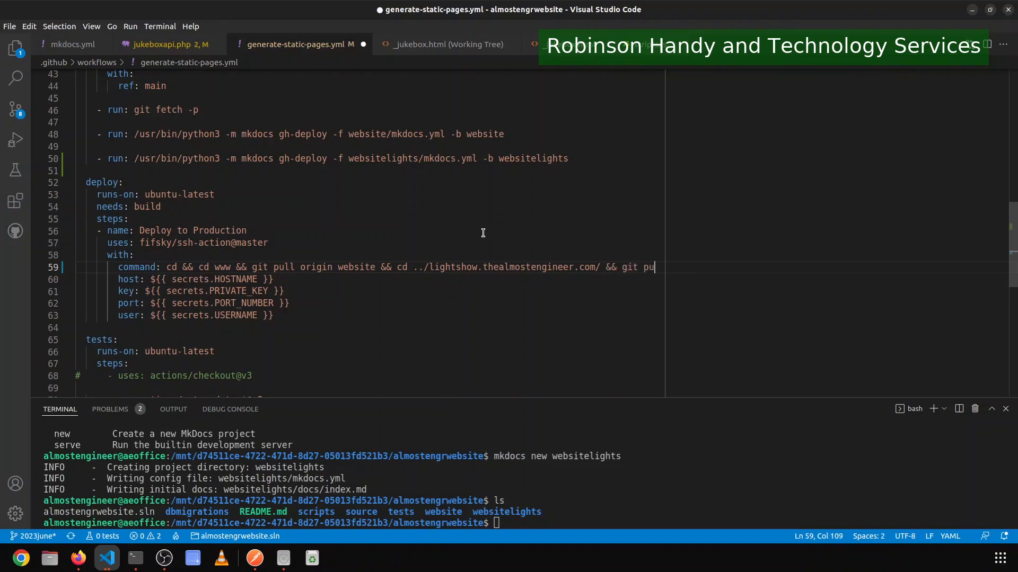
text(ll origin websitelights)
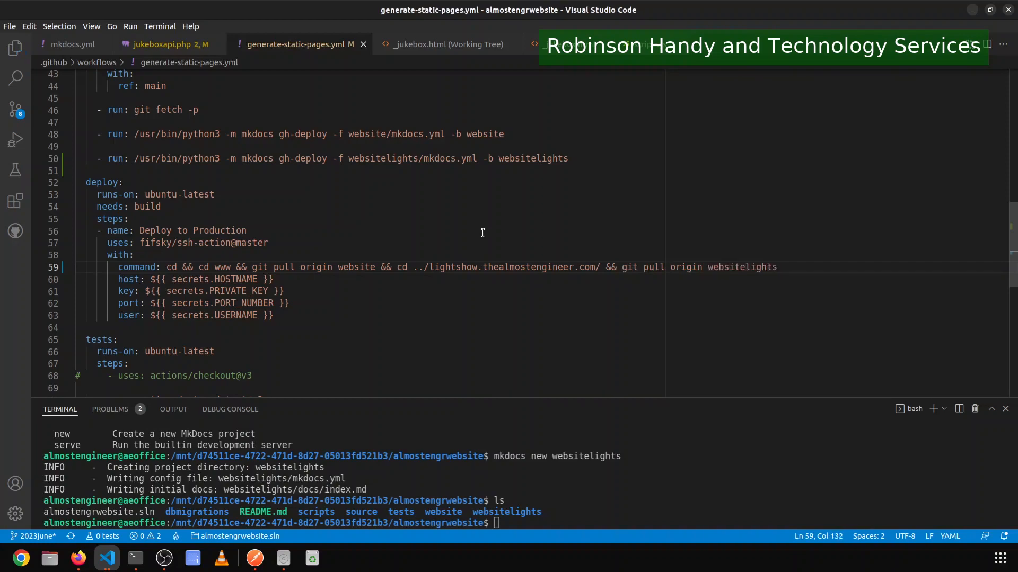
mouse_move(314, 290)
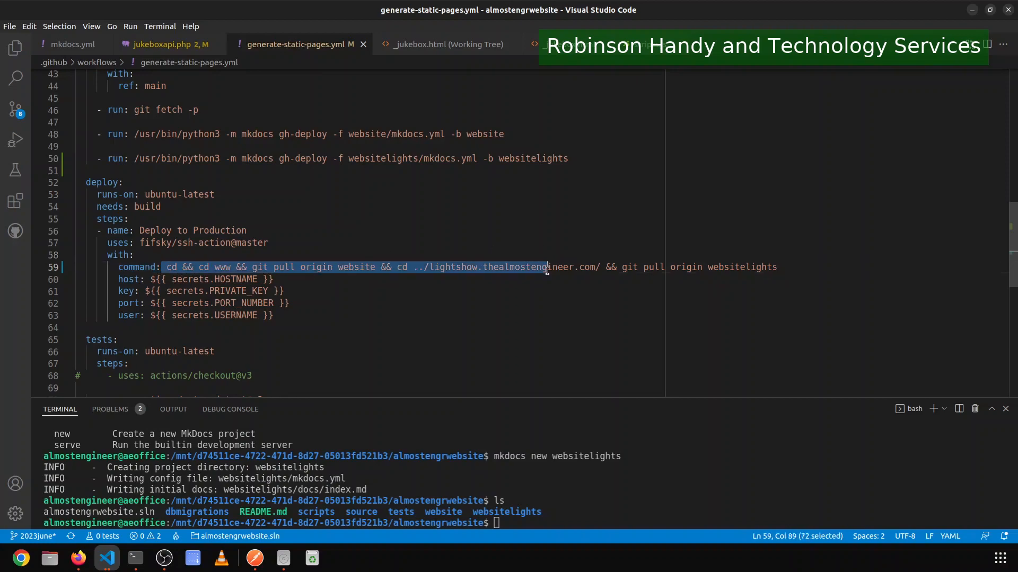
Review the new lightshow part of the deploy command and save the workflow.
click(388, 267)
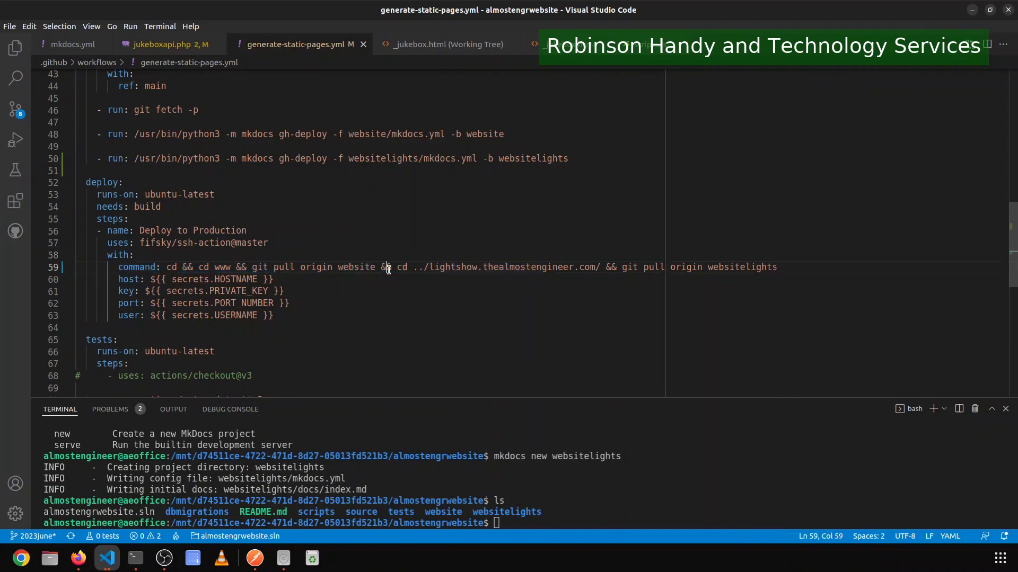
double_click(356, 267)
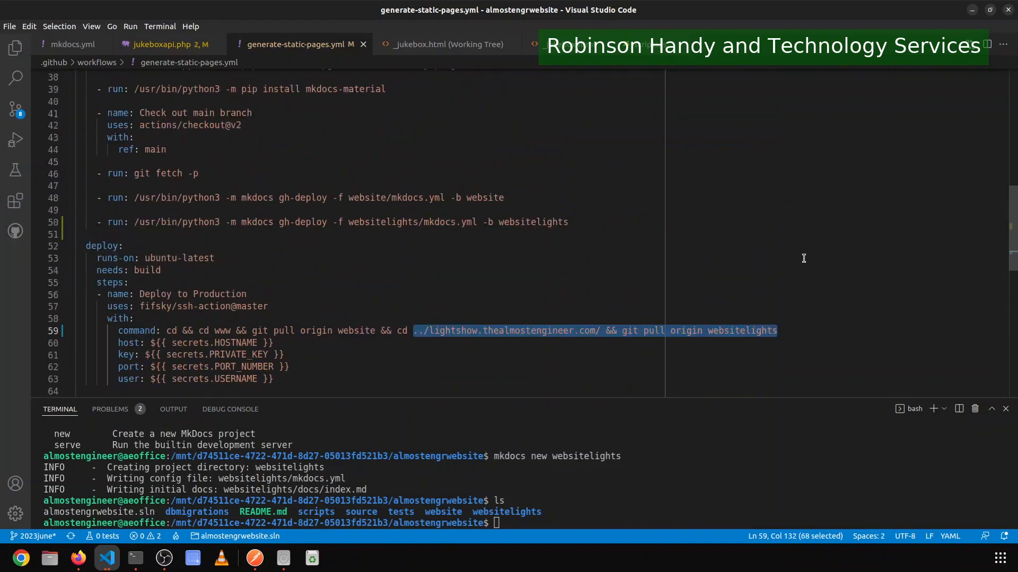
scroll(down, 3)
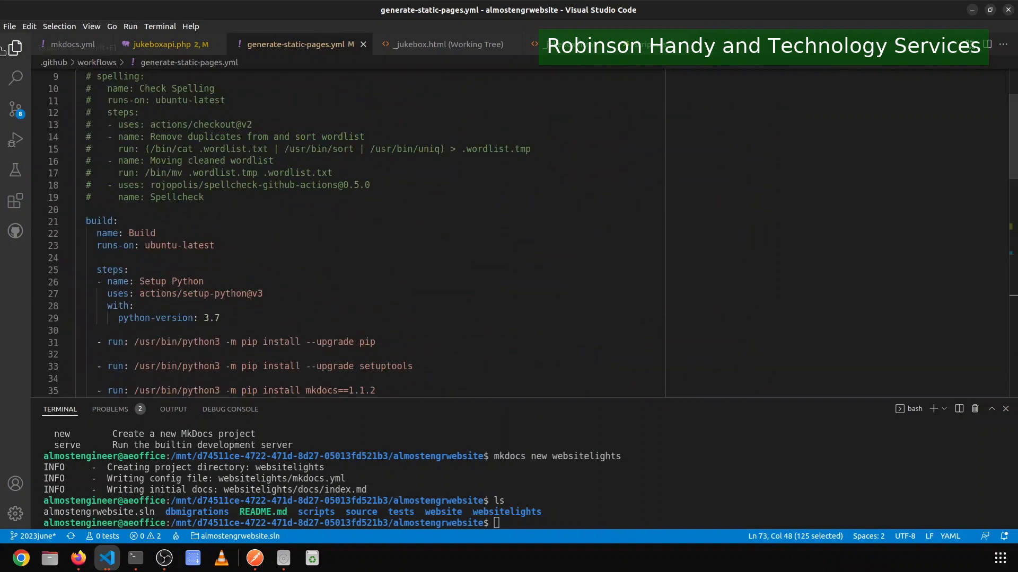
Expand websitelights > docs in the Explorer and open its index.md.
click(13, 48)
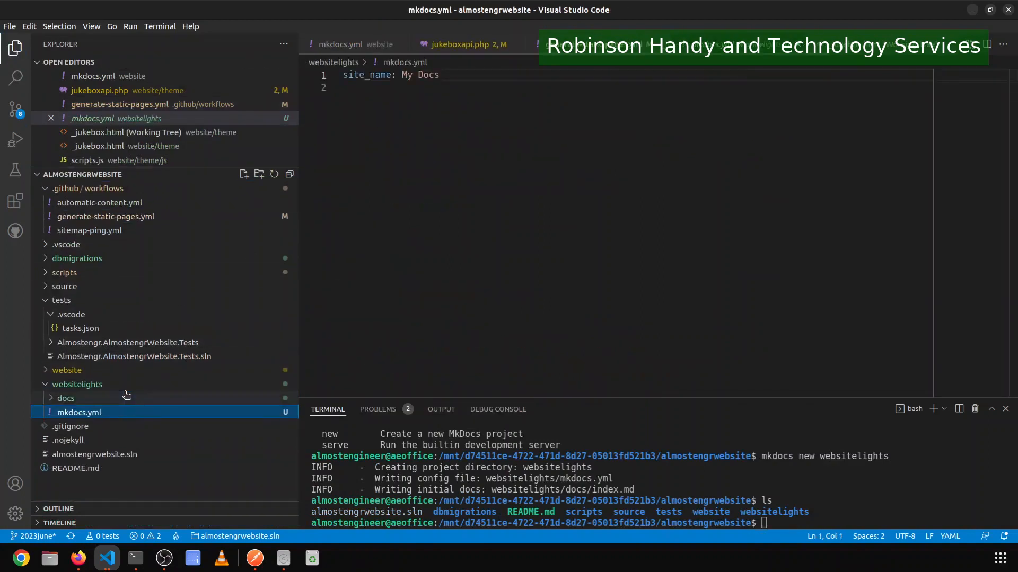
click(66, 398)
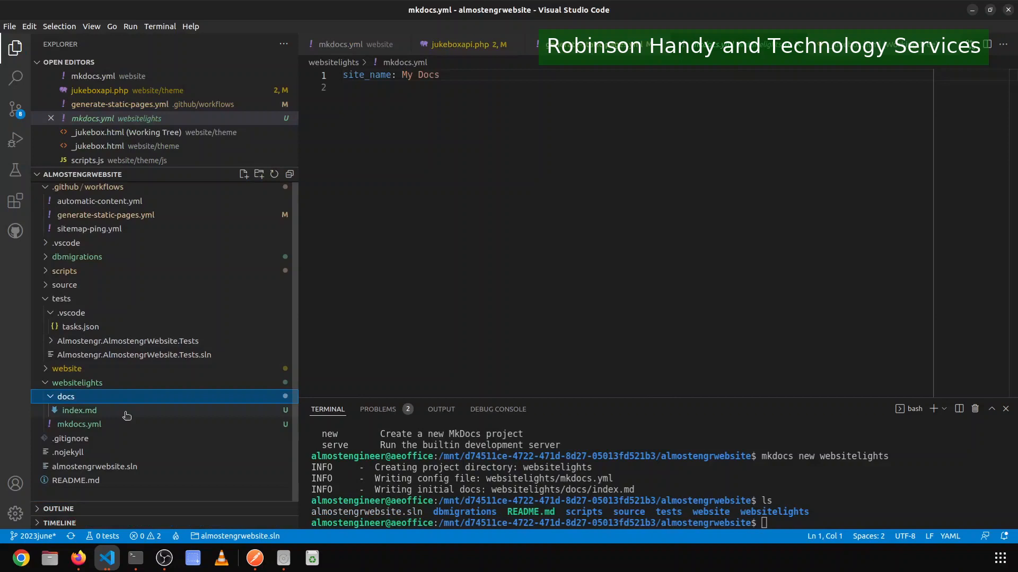
click(78, 411)
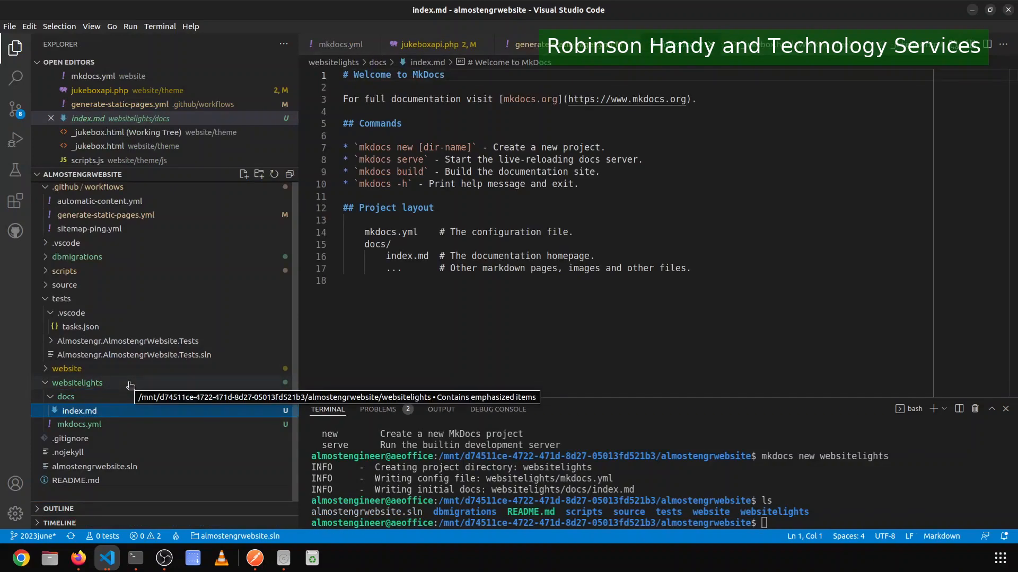
click(77, 382)
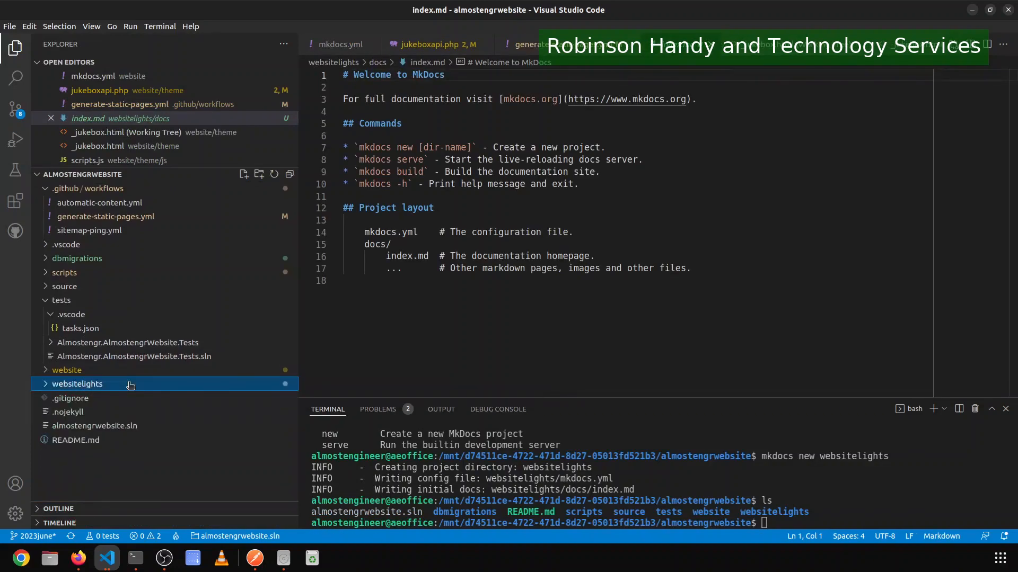
click(77, 384)
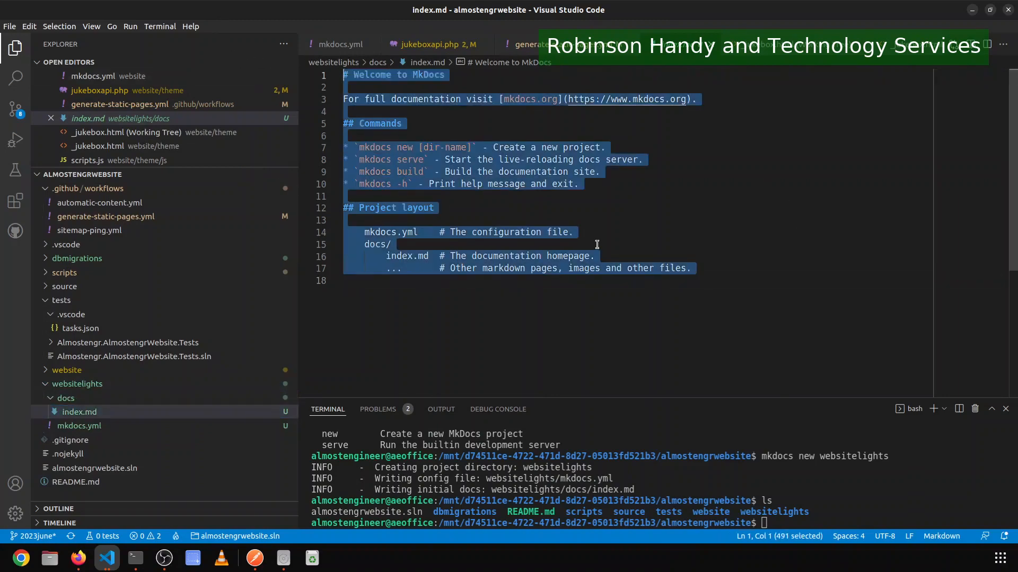
Replace the default index.md content with a '# Light Show' heading and a 'This page has moved' sentence.
click(641, 87)
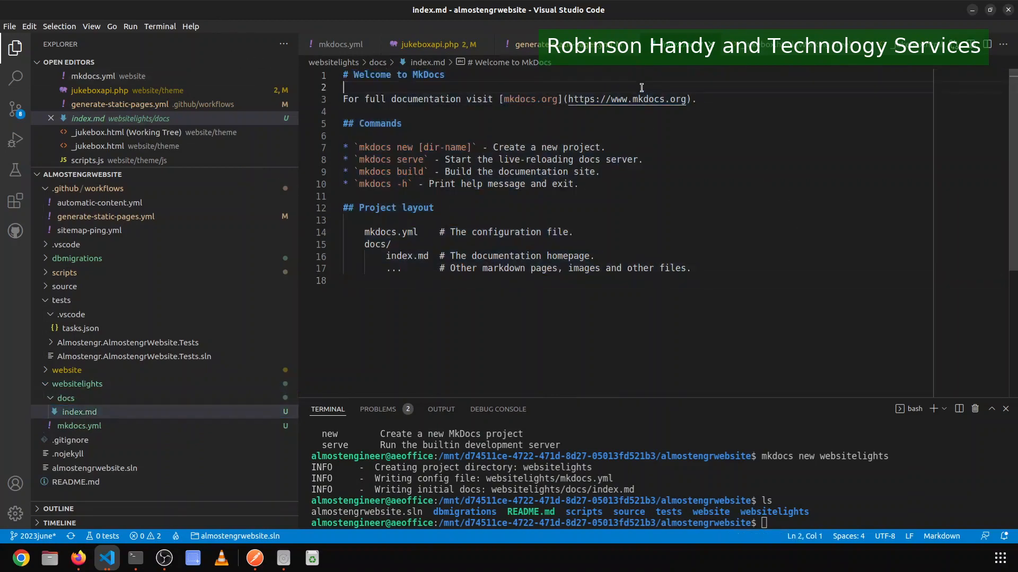
mouse_move(172, 551)
text(#)
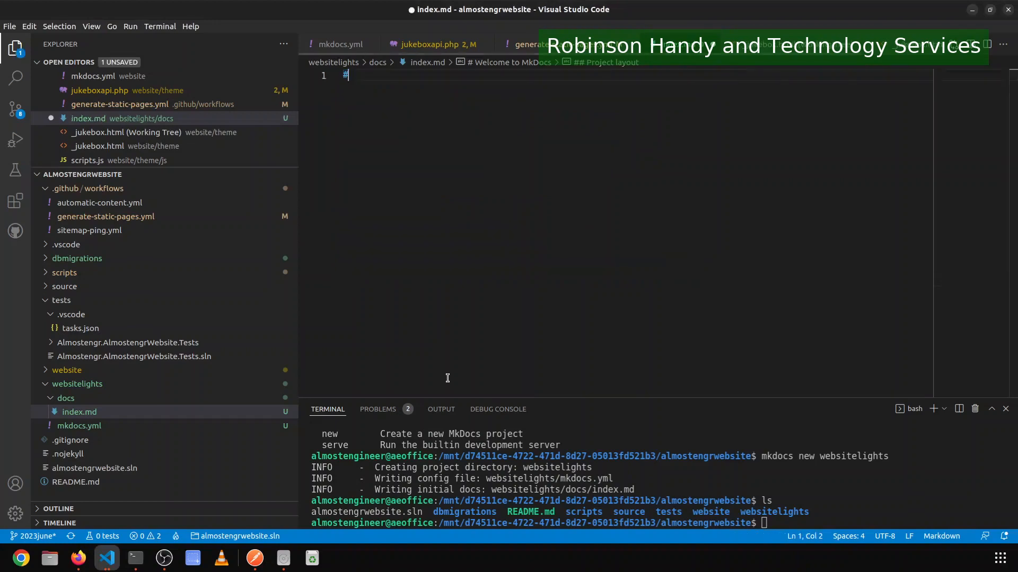
text(H)
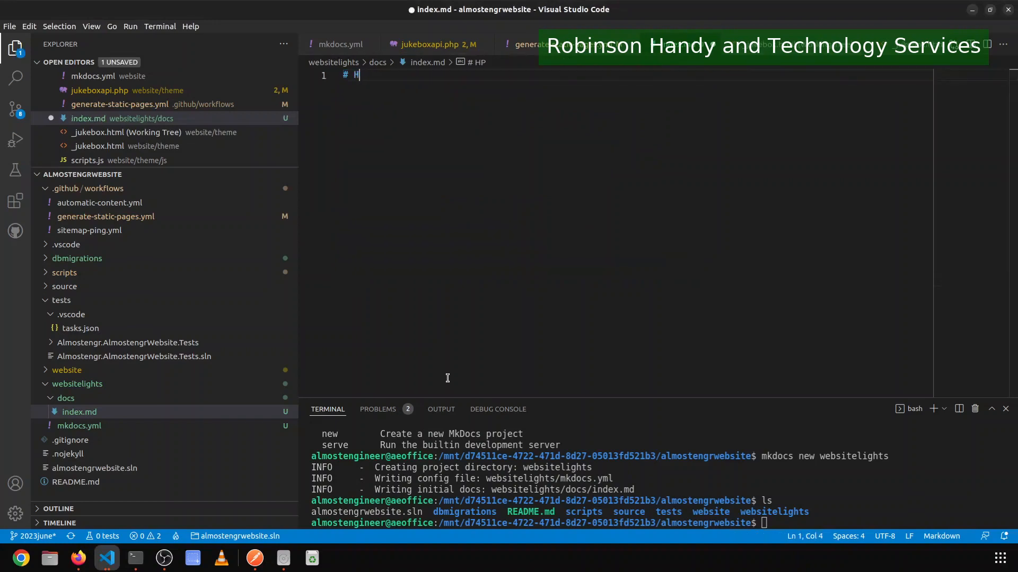
text(Light Show)
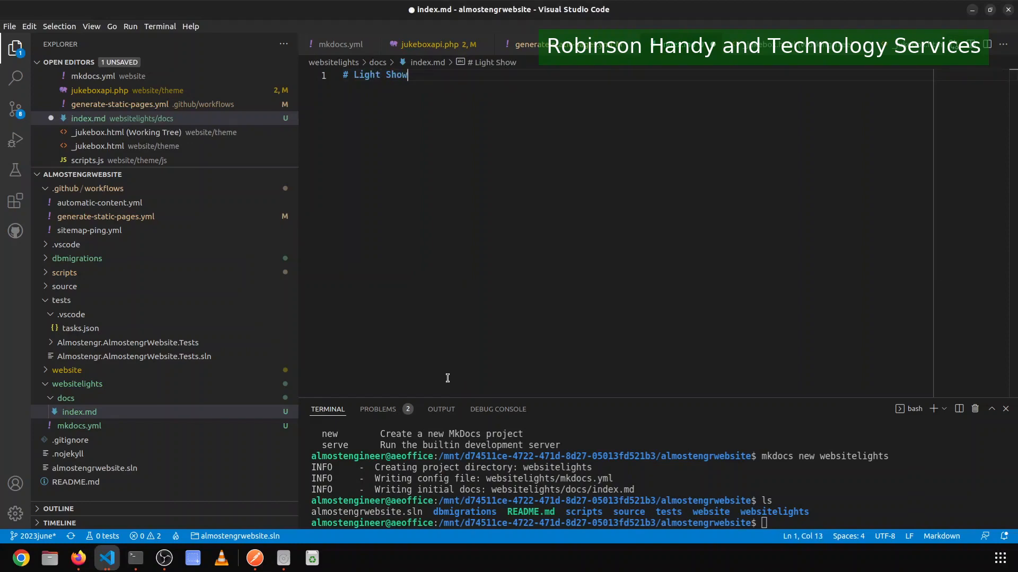
text(Pleas)
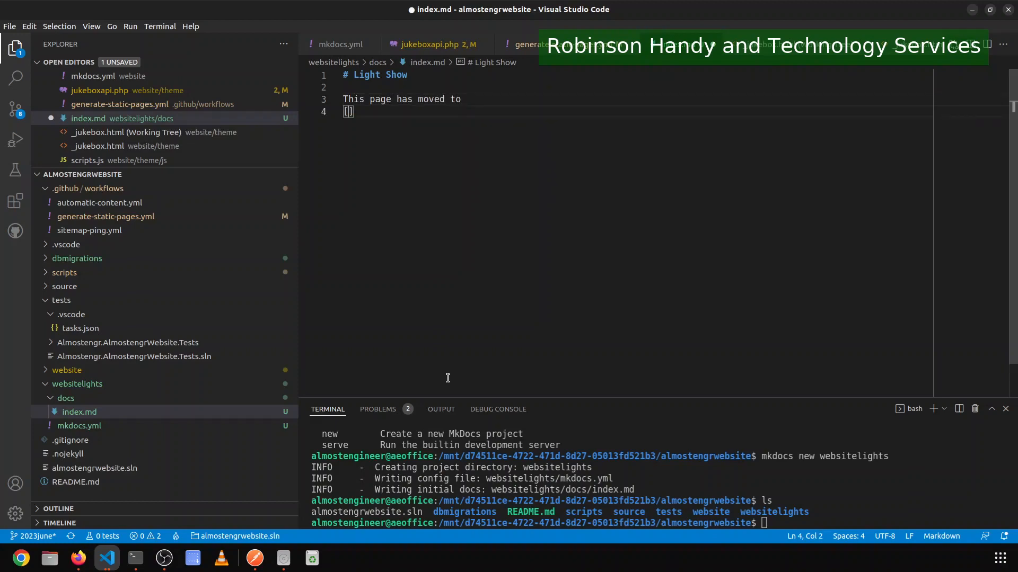
text(https)
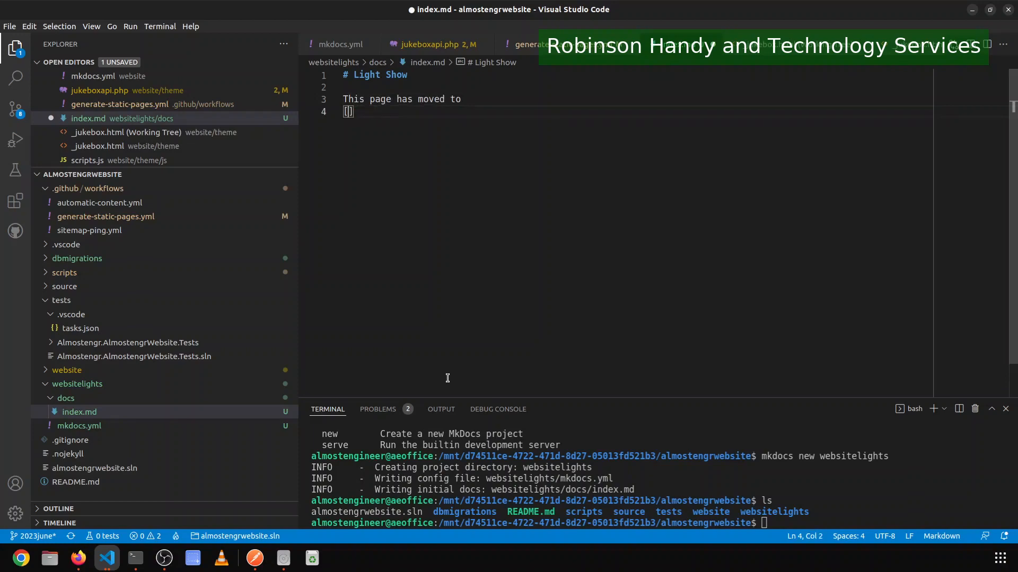
text(thealmost)
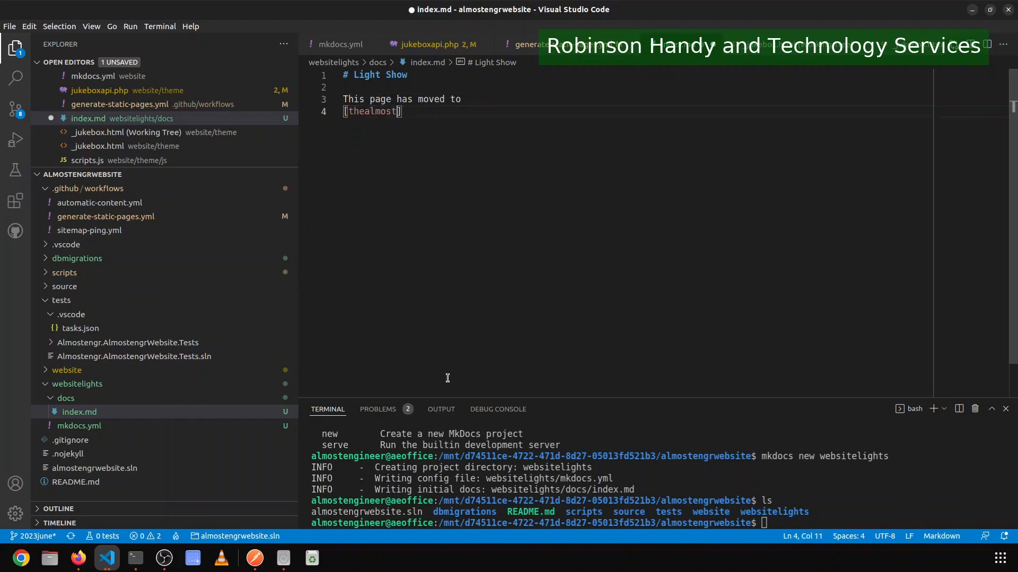
text(engineer.com/lihg)
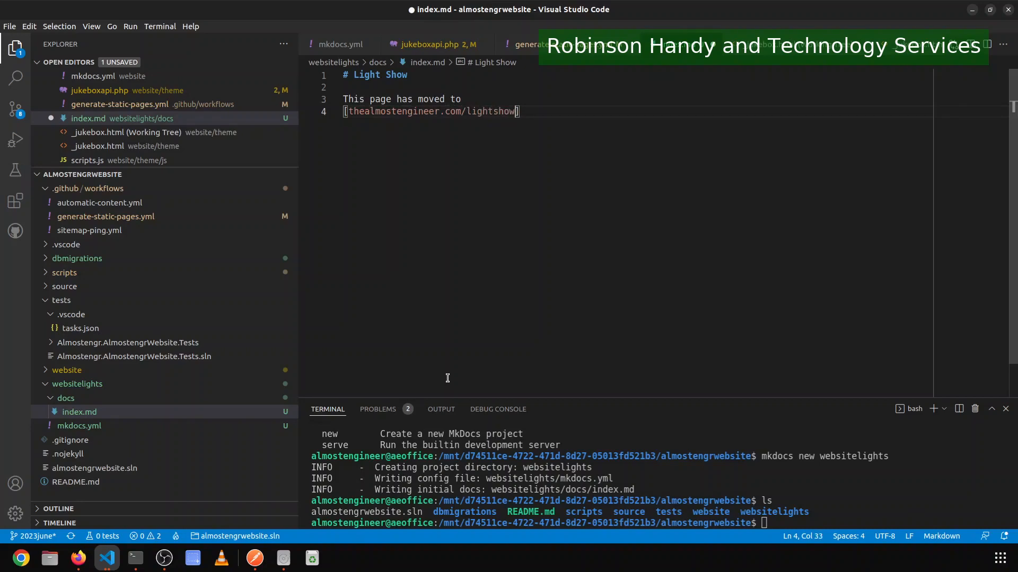
text((https://thealmostengineer.com/lightshow).)
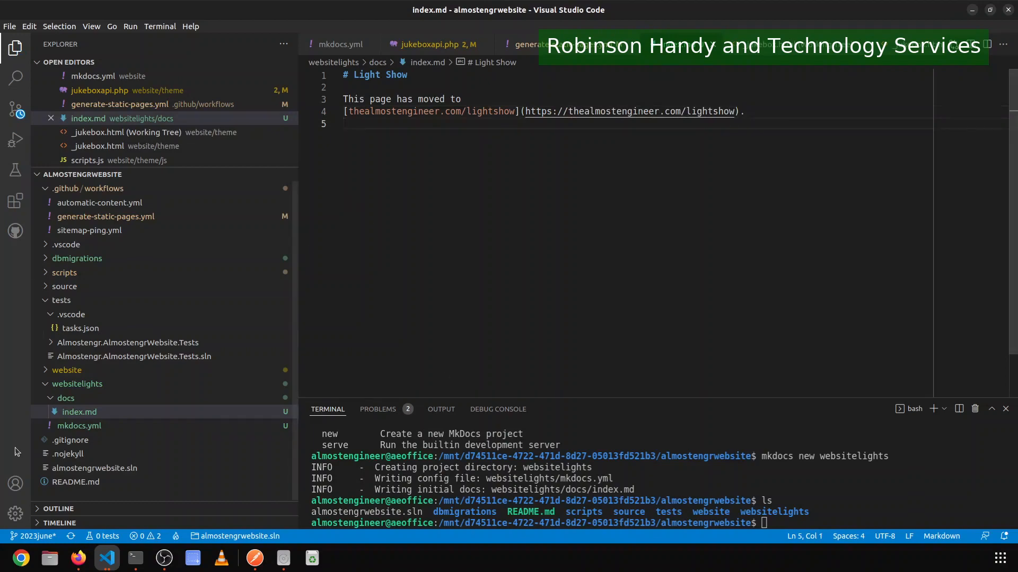
In websitelights/mkdocs.yml set site_name to 'The Almost Engineer' and save.
click(80, 439)
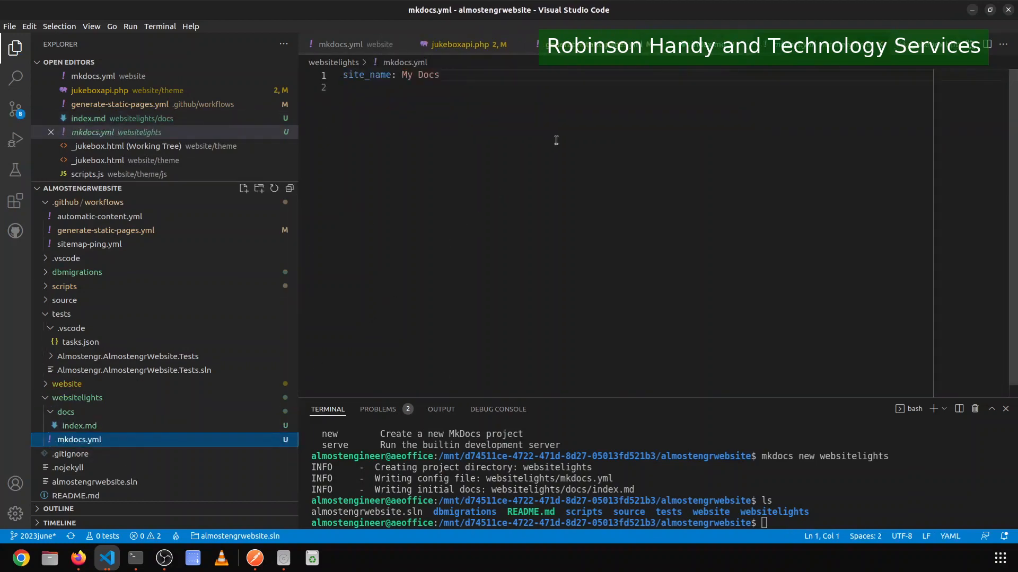
key(BackSpace)
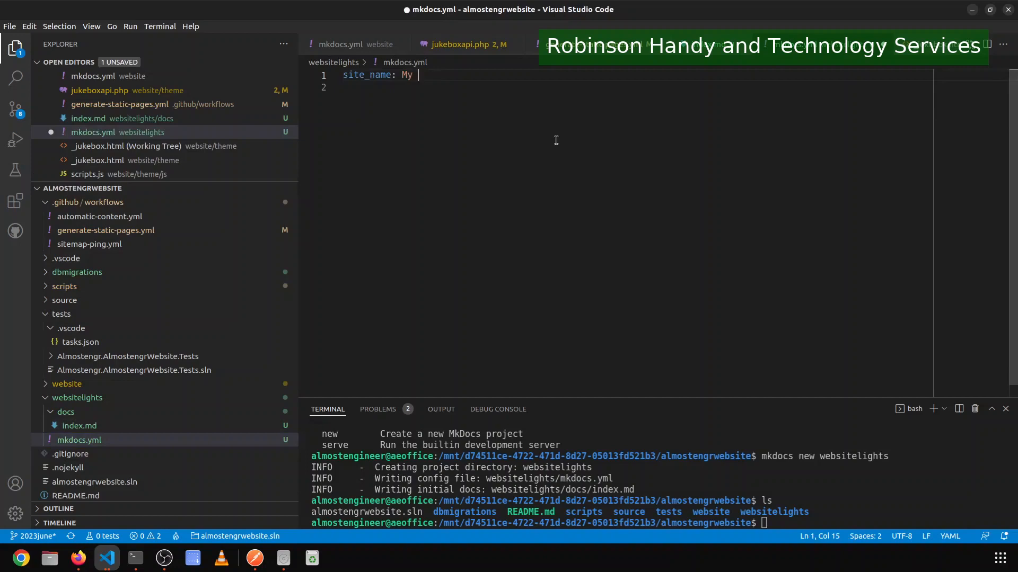
text(The Almost)
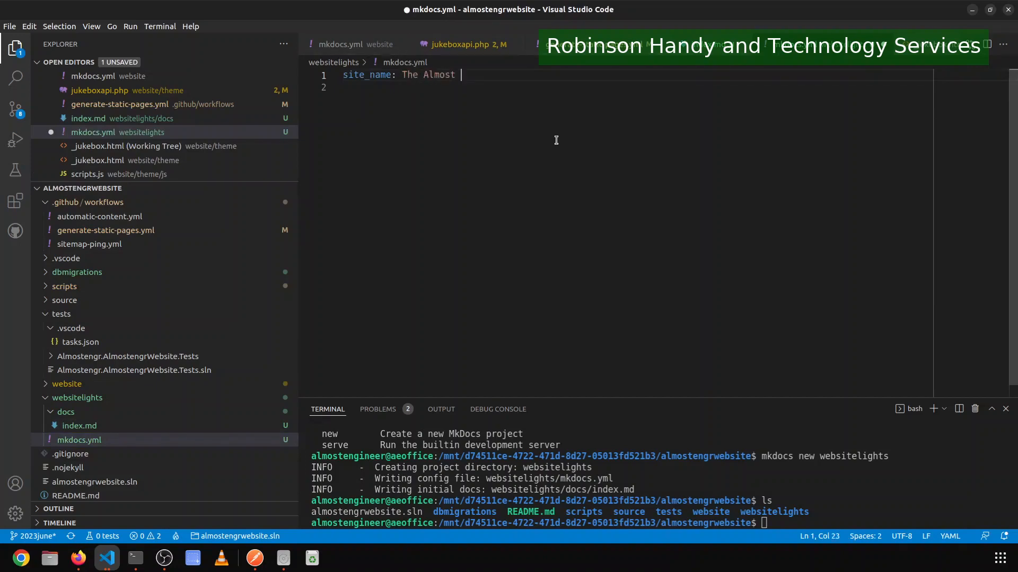
text(Engineer)
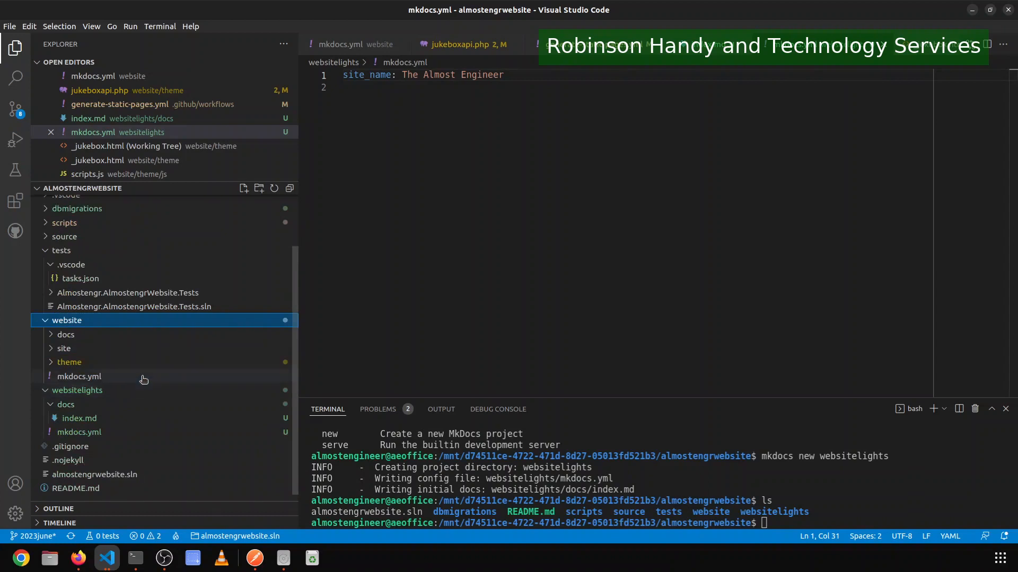
Copy settings from the main website's mkdocs.yml, then set site_name Light Show and site_url to lightshow.thealmostengineer.com.
click(80, 376)
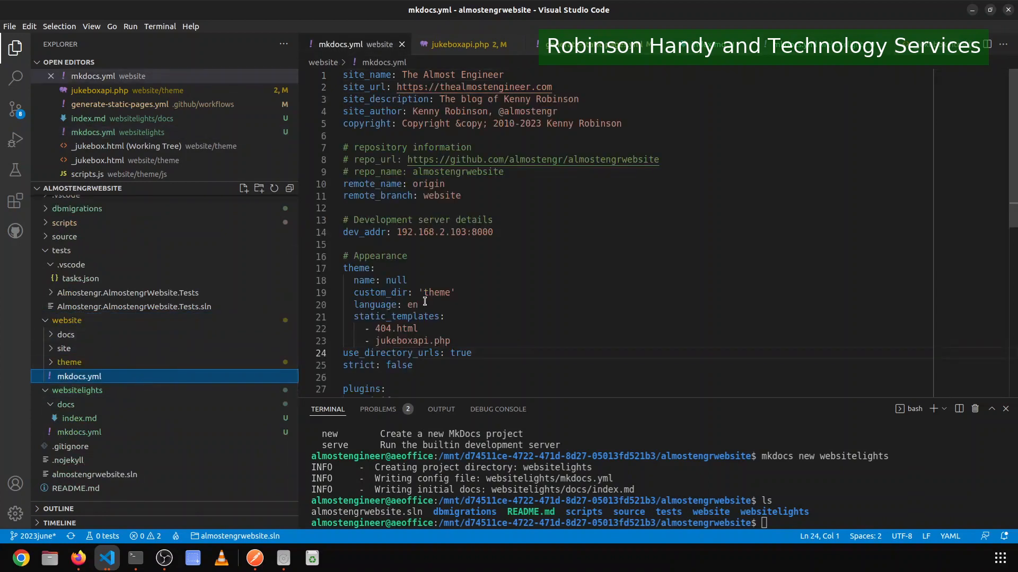
drag(343, 74, 621, 123)
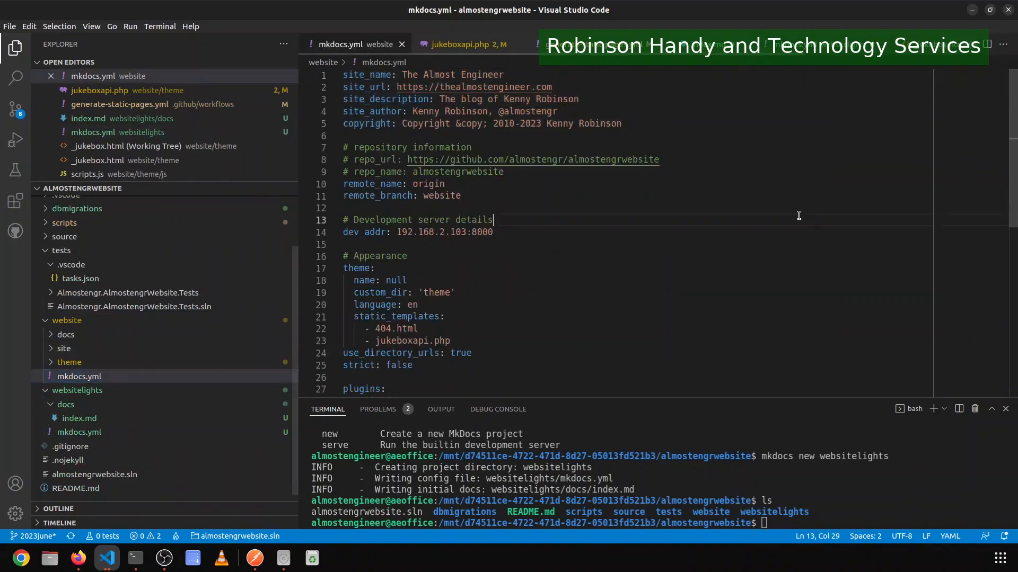
click(80, 433)
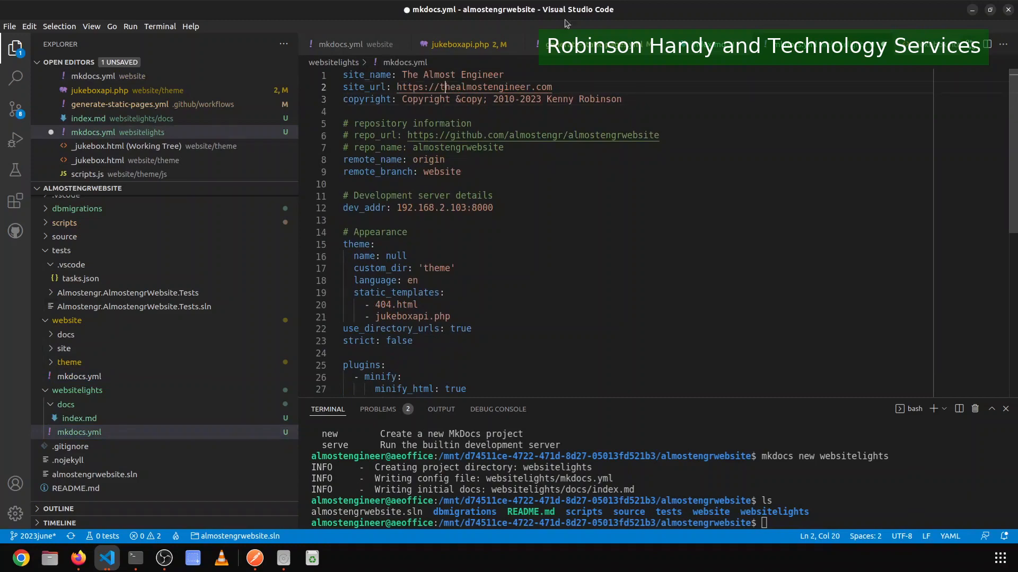
text(lightshow.)
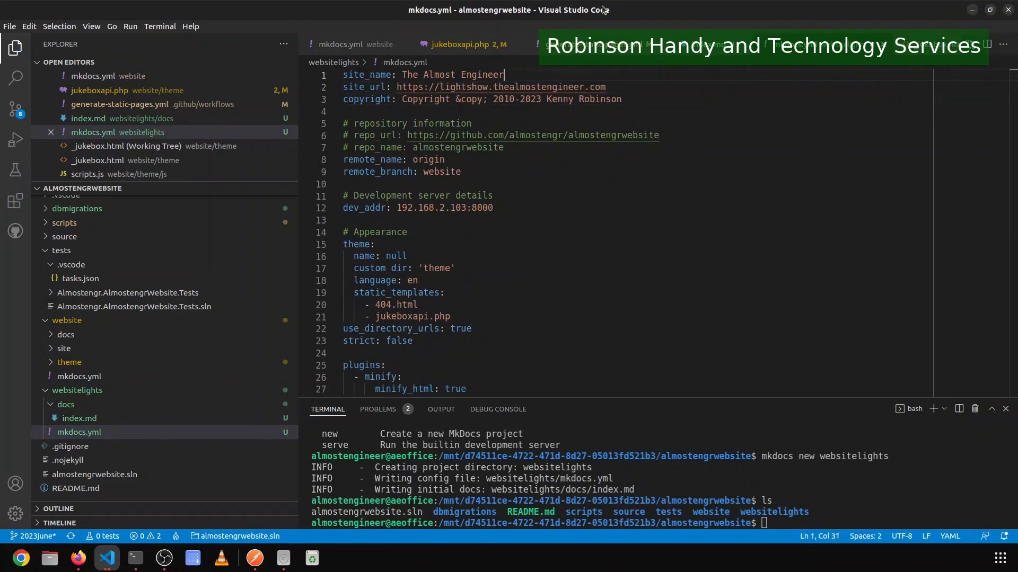
text(Lihgt)
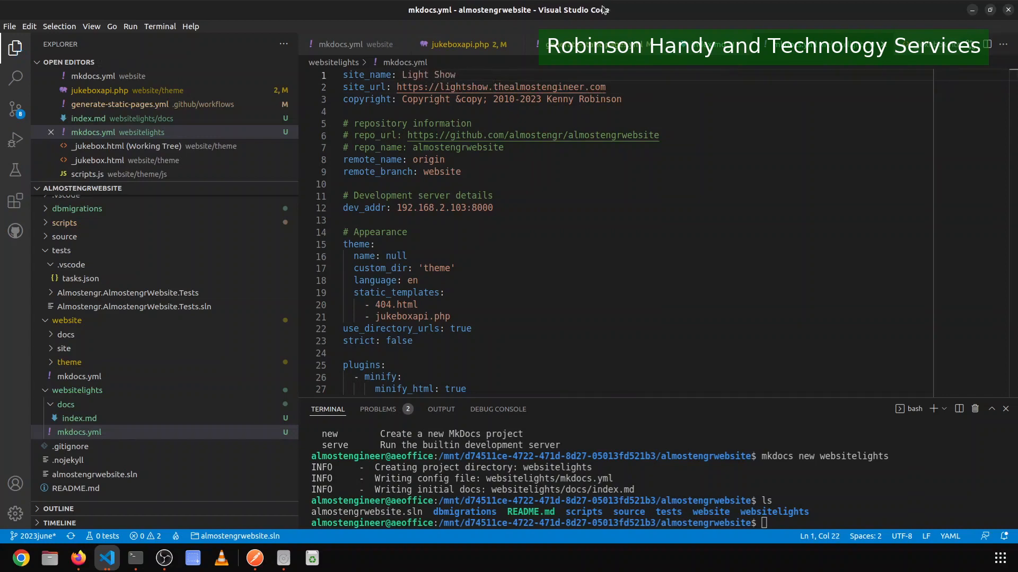
Remove the 404.html static template and the custom_dir theme setting, keeping only jukeboxapi.php.
click(456, 147)
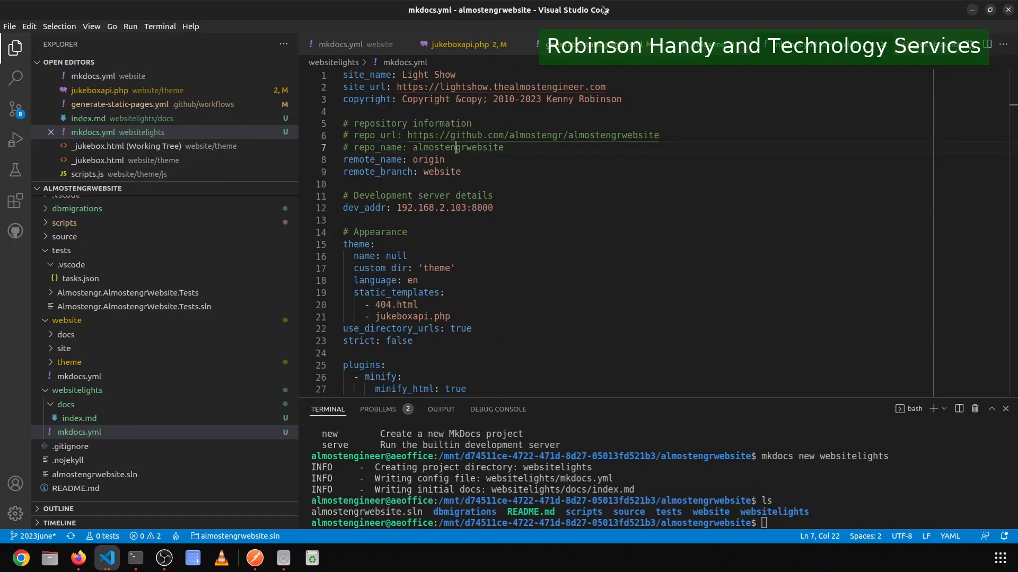
double_click(474, 195)
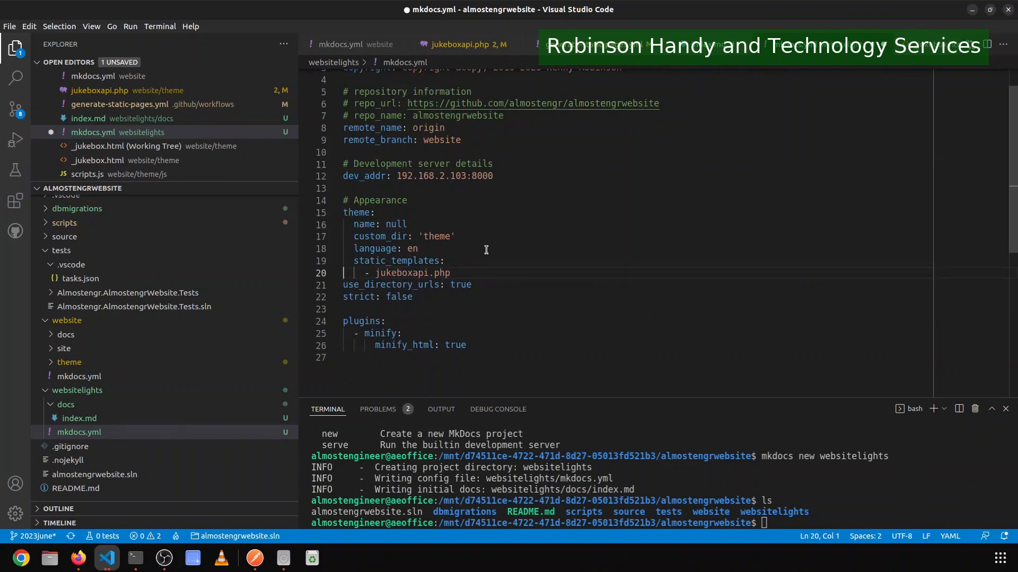
double_click(397, 225)
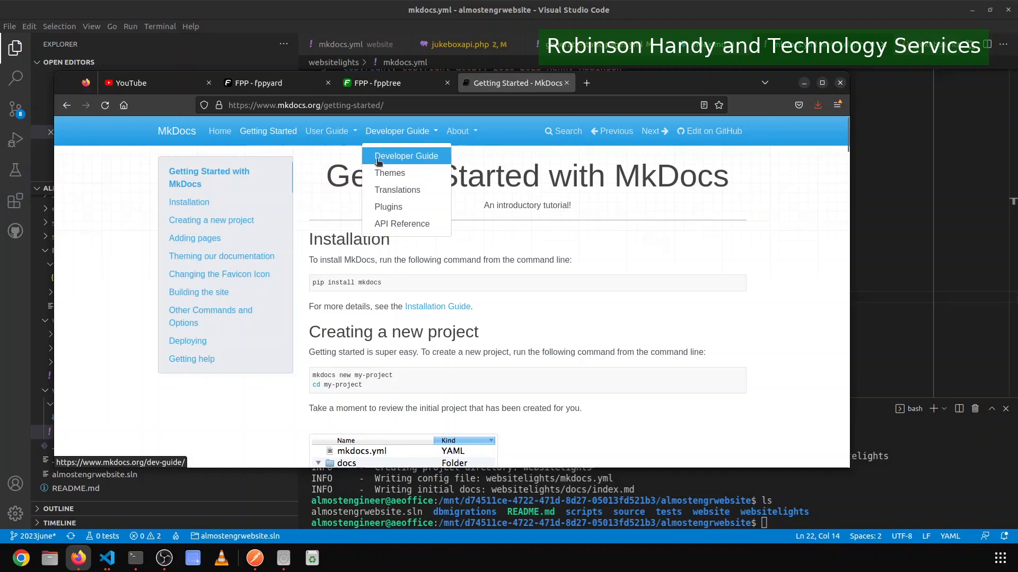
Browse the MkDocs developing-themes guide through its theme files, basic theme and custom theme sections.
click(389, 172)
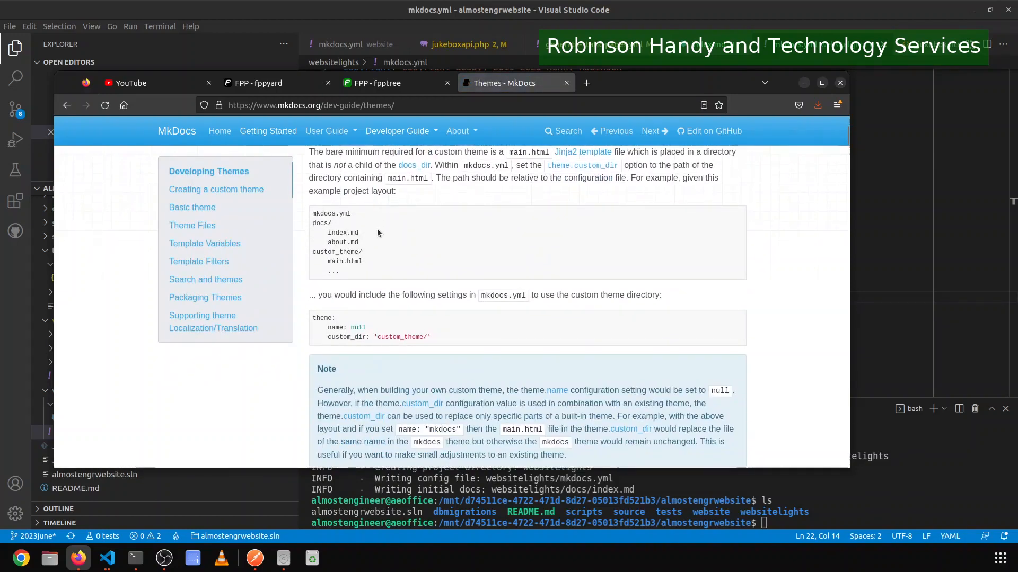
click(192, 225)
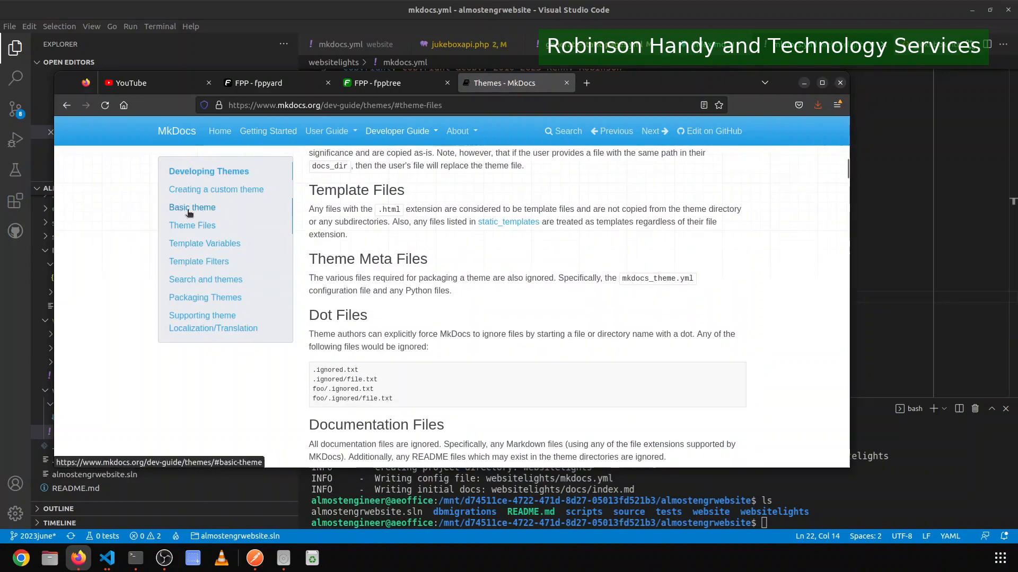
click(192, 207)
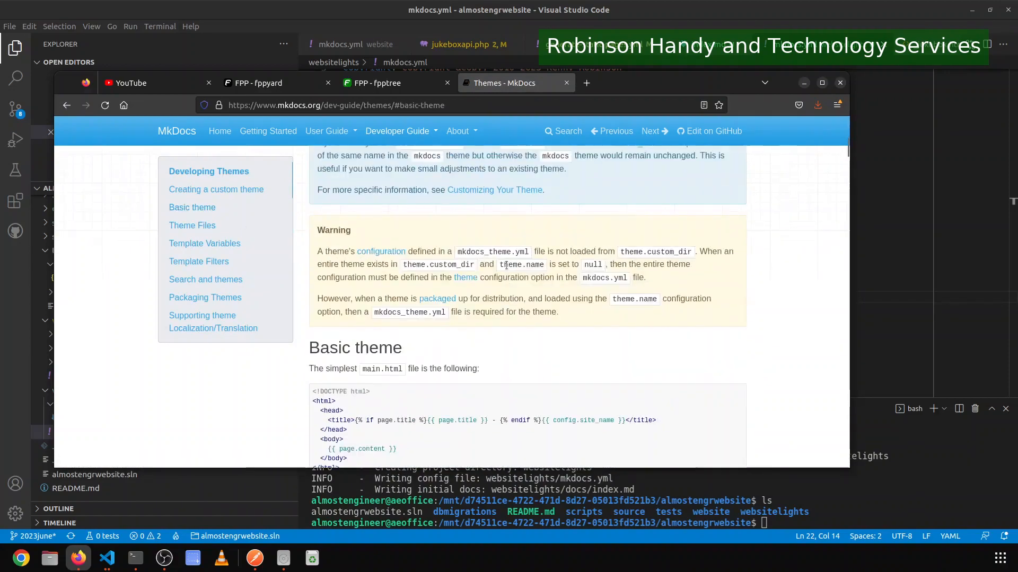
click(327, 131)
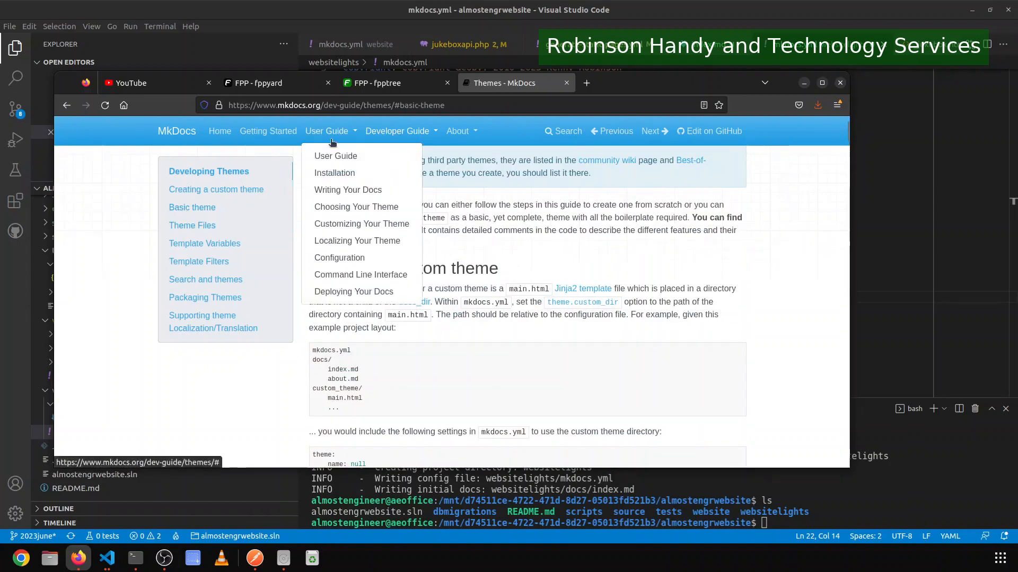
Switch to the Choosing your Theme guide and jump to its readthedocs theme section.
click(356, 207)
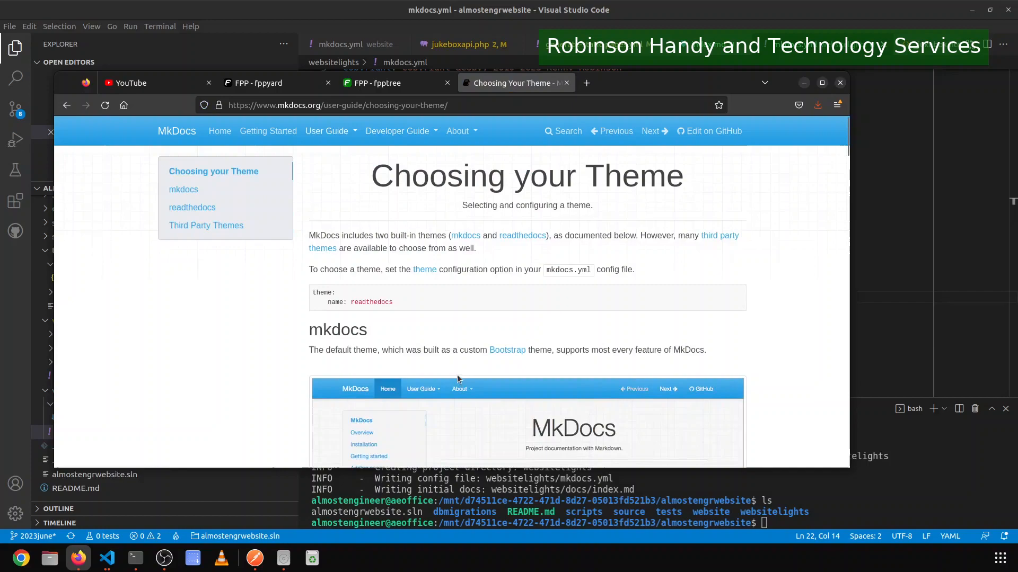
scroll(down, 3)
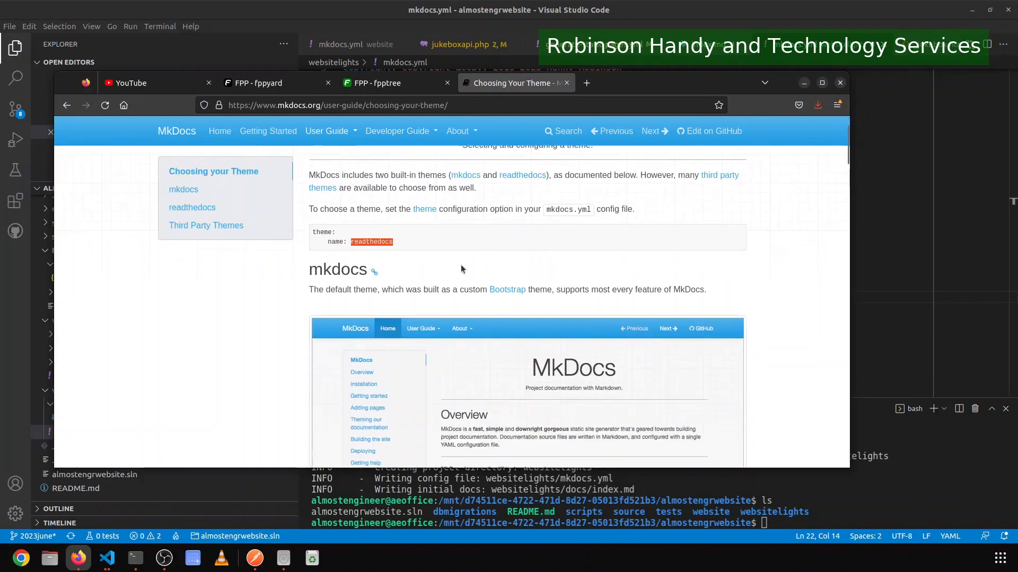
scroll(down, 3)
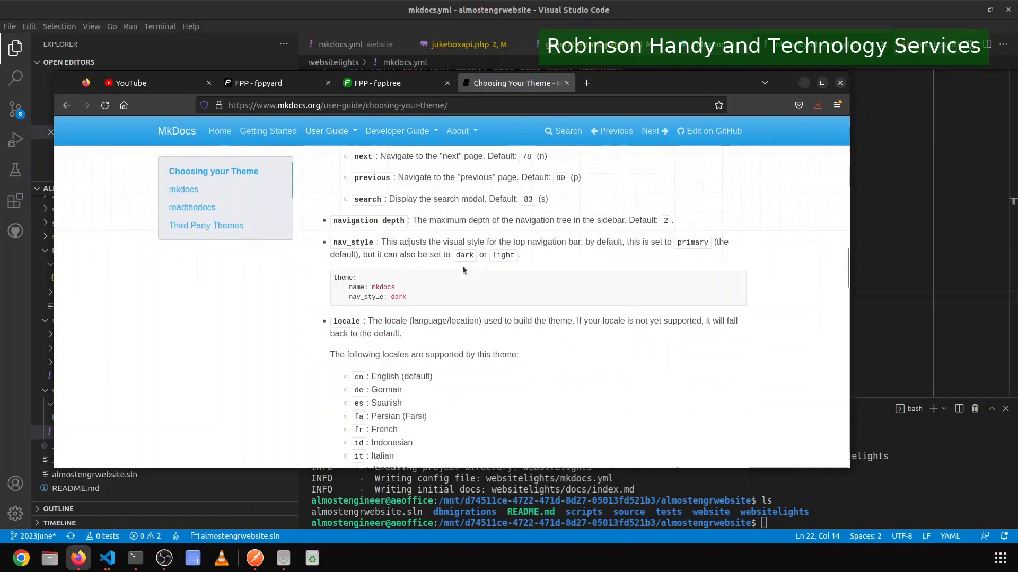
scroll(down, 3)
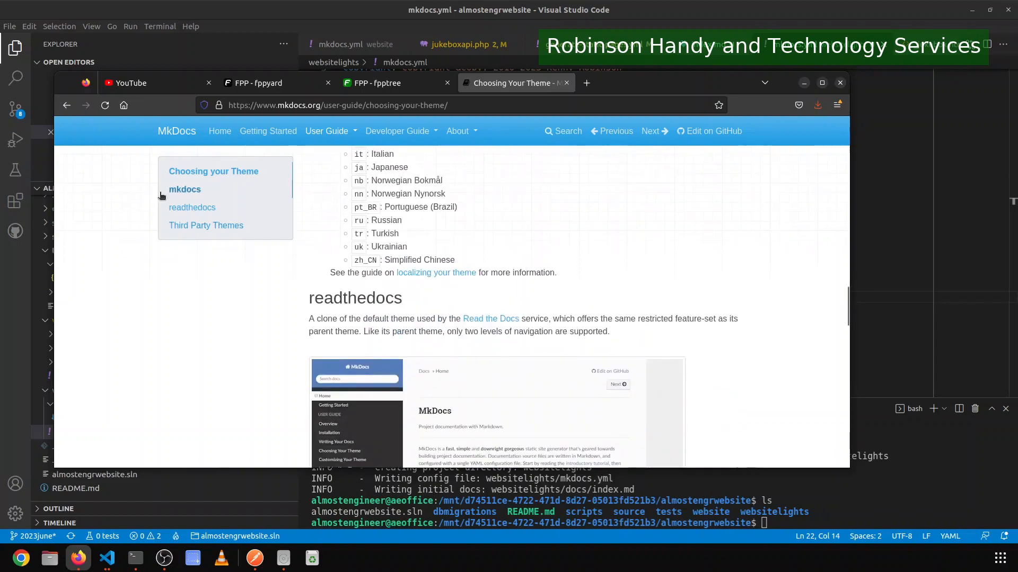
click(192, 207)
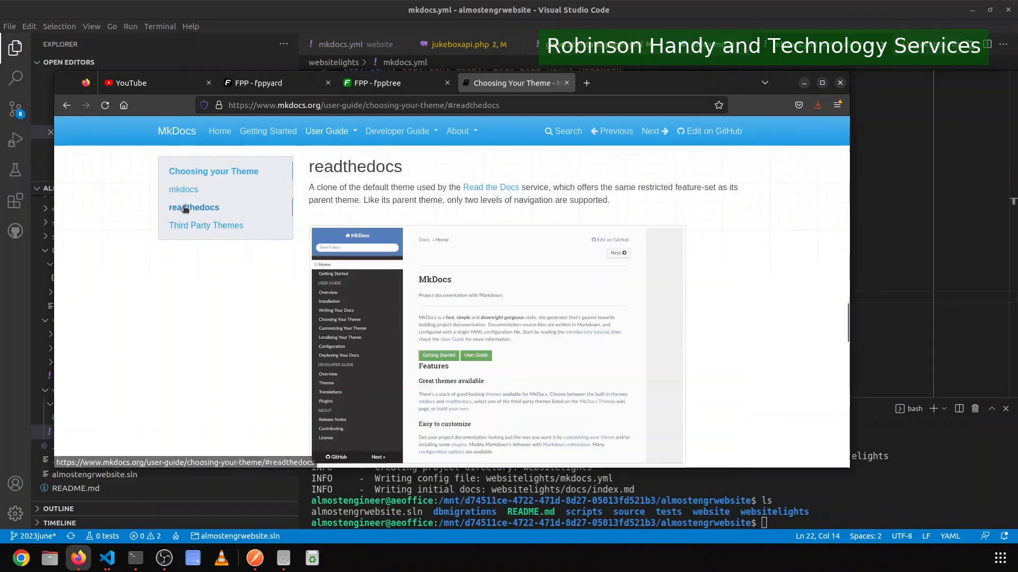
mouse_move(135, 207)
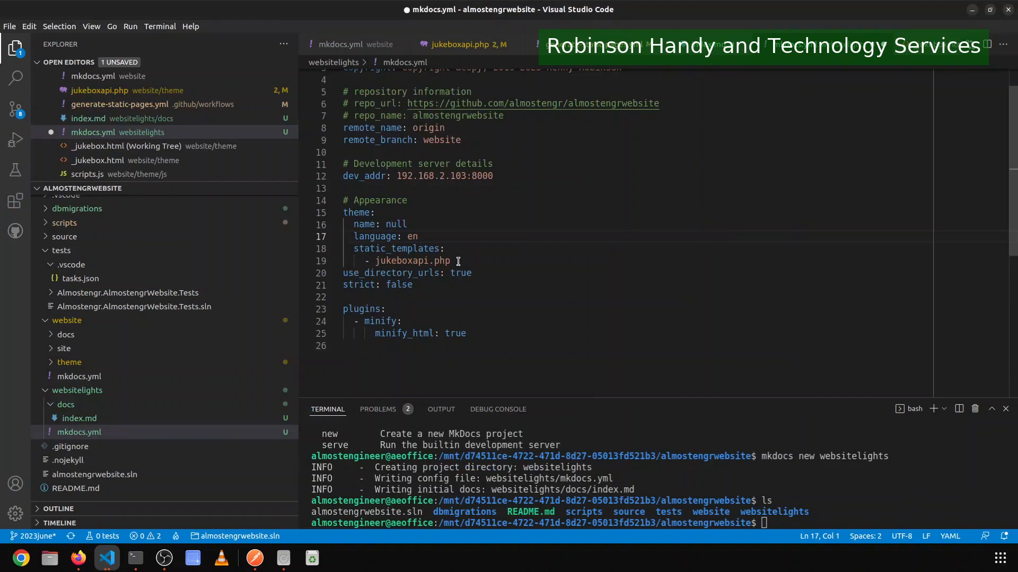
Delete the theme block (name, language, static_templates) from websitelights mkdocs.yml.
triple_click(410, 261)
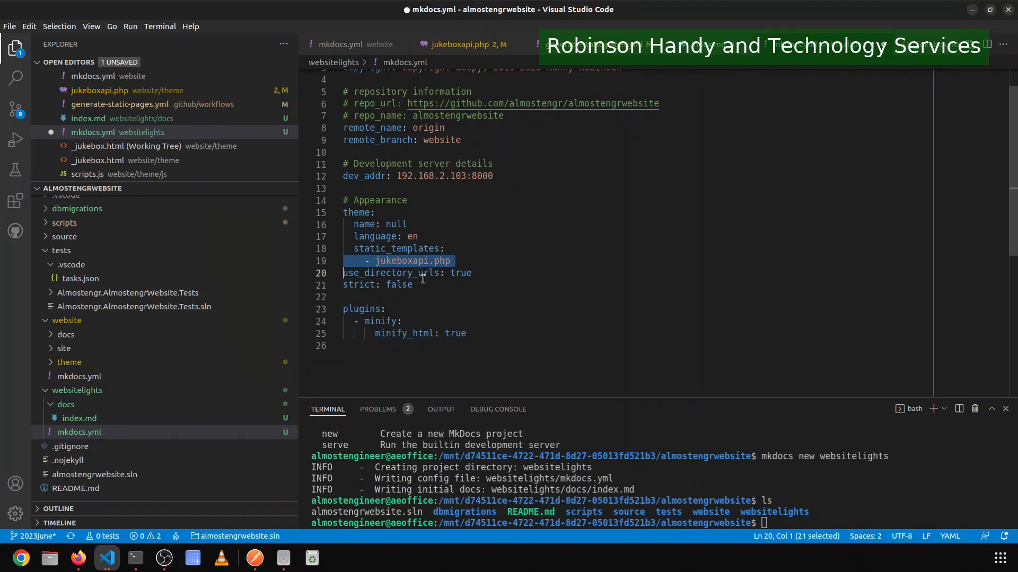
click(78, 558)
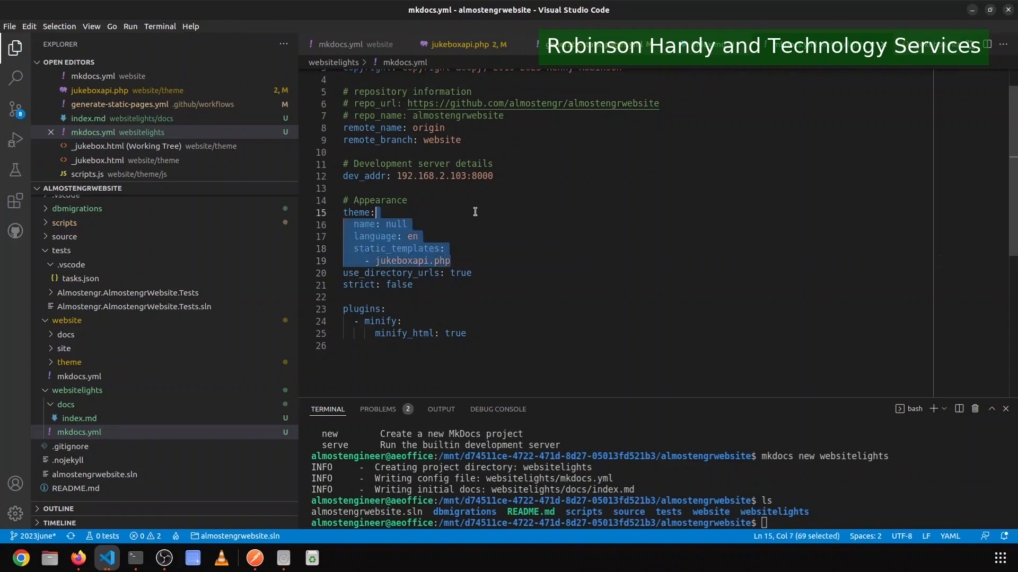
key(Delete)
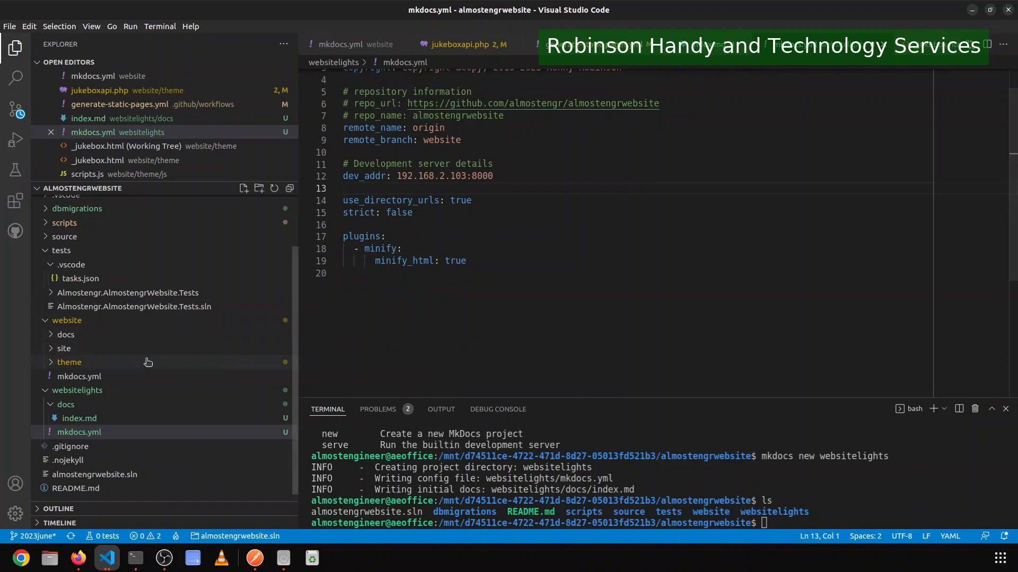
Return to the generate-static-pages workflow from the project's workflows folder.
click(69, 363)
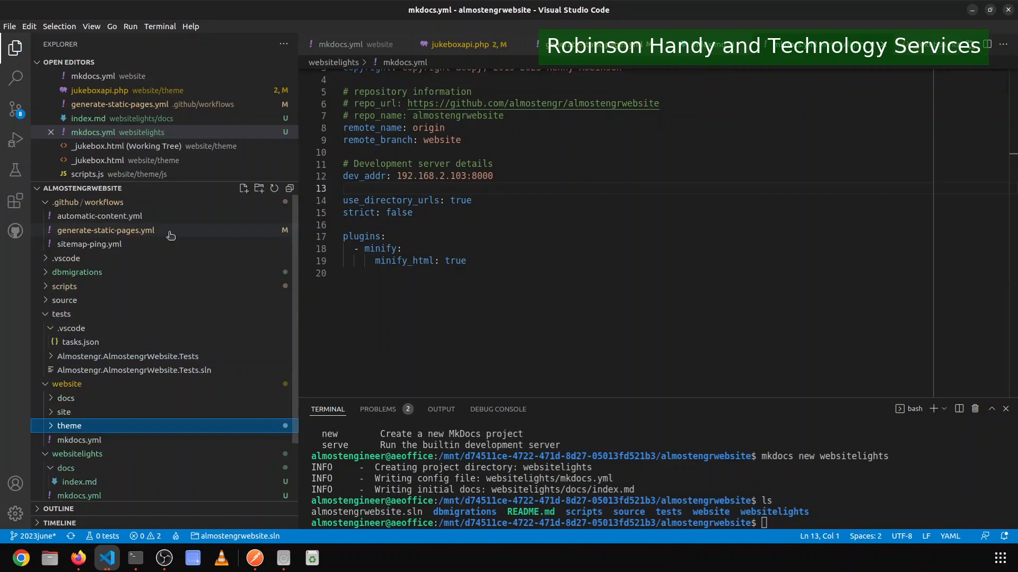
click(106, 230)
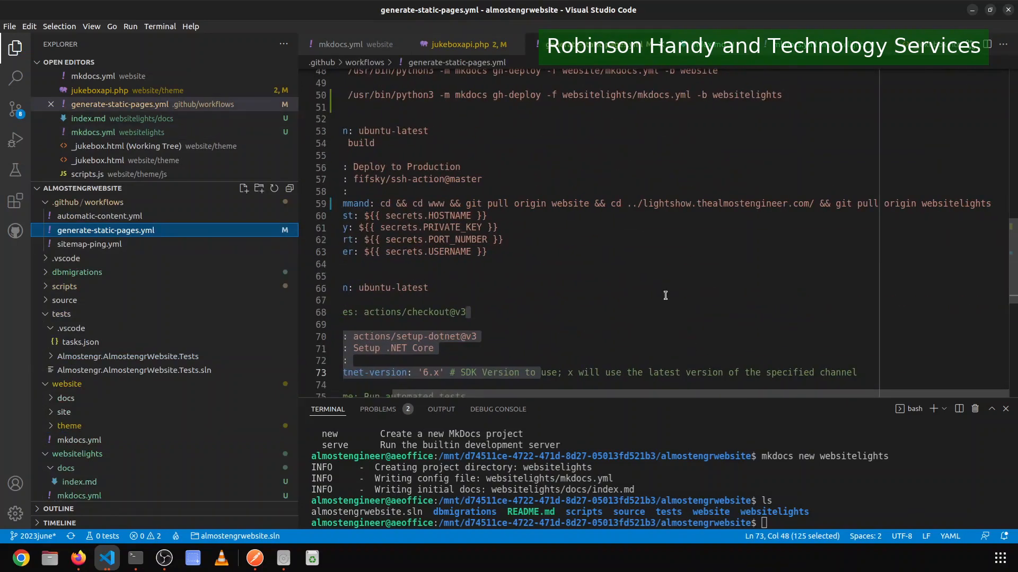
Insert 'cp -p jukeboxapi.php ../lightshow.thealmostengineer.com &&' into the deploy step's command.
click(612, 204)
text( cp -p)
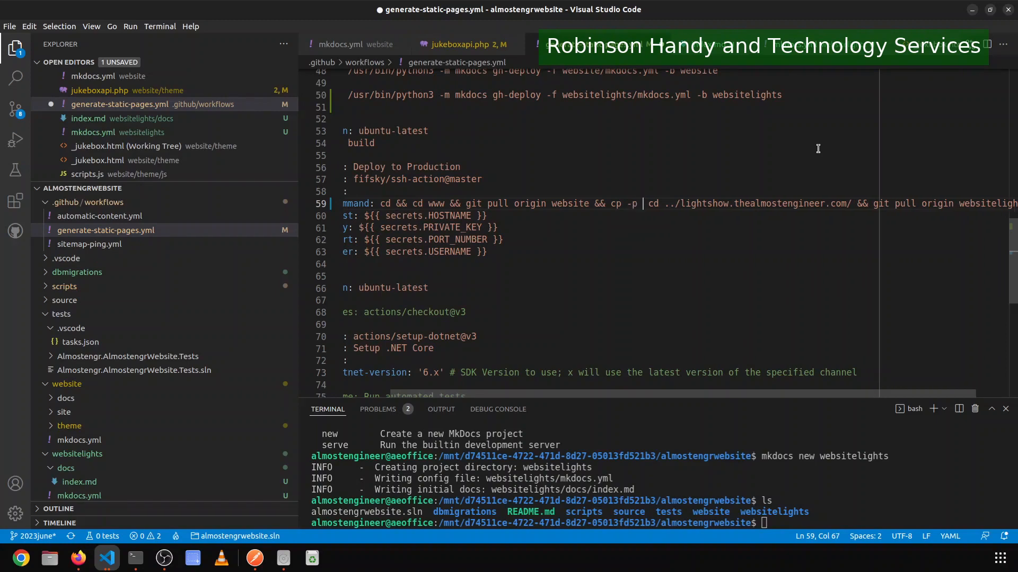
text(jukeboxapi)
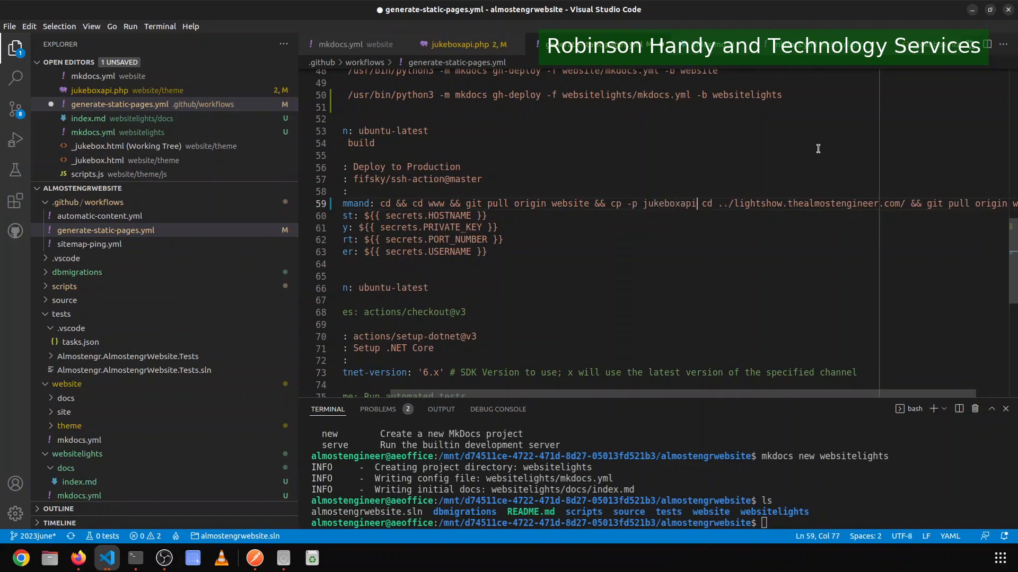
text(.php)
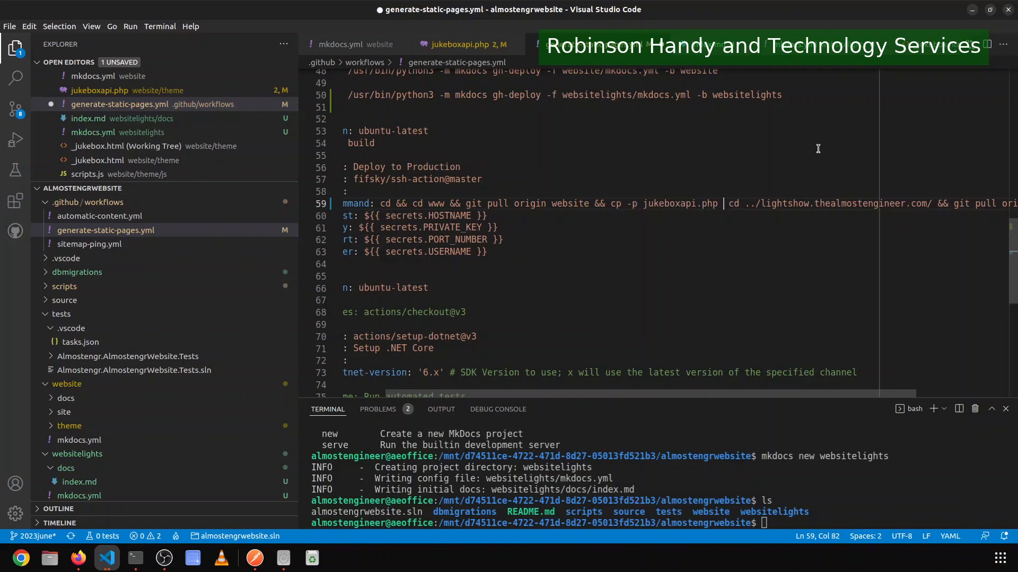
text(../ligh)
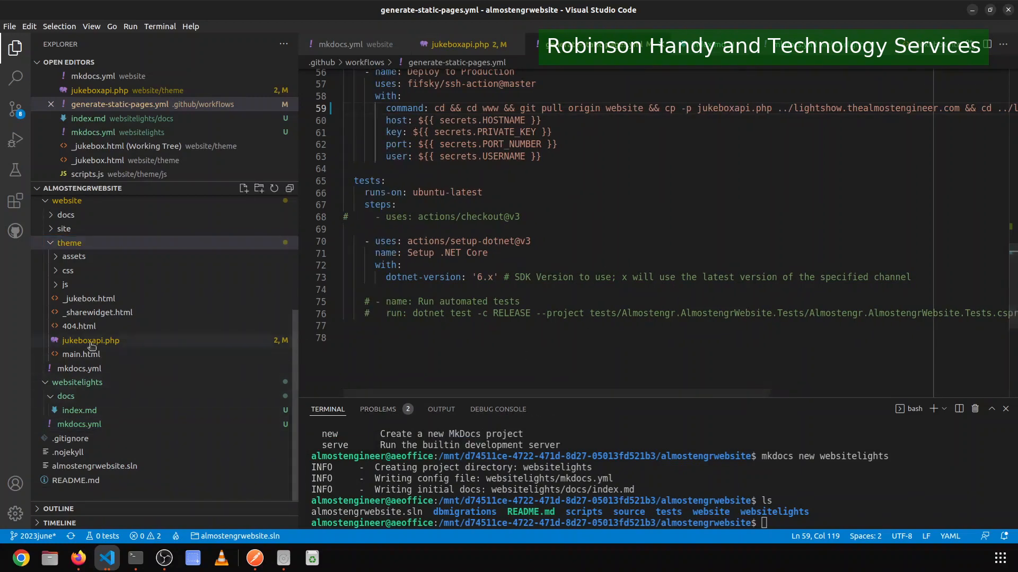
mouse_move(91, 340)
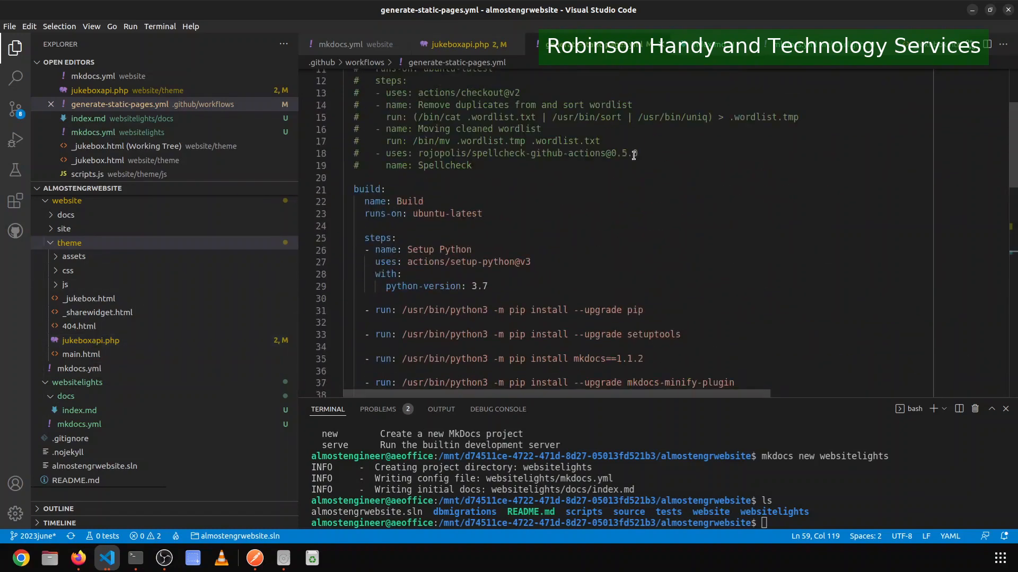
Review the rest of the workflow and switch over to the websitelights mkdocs.yml.
scroll(down, 3)
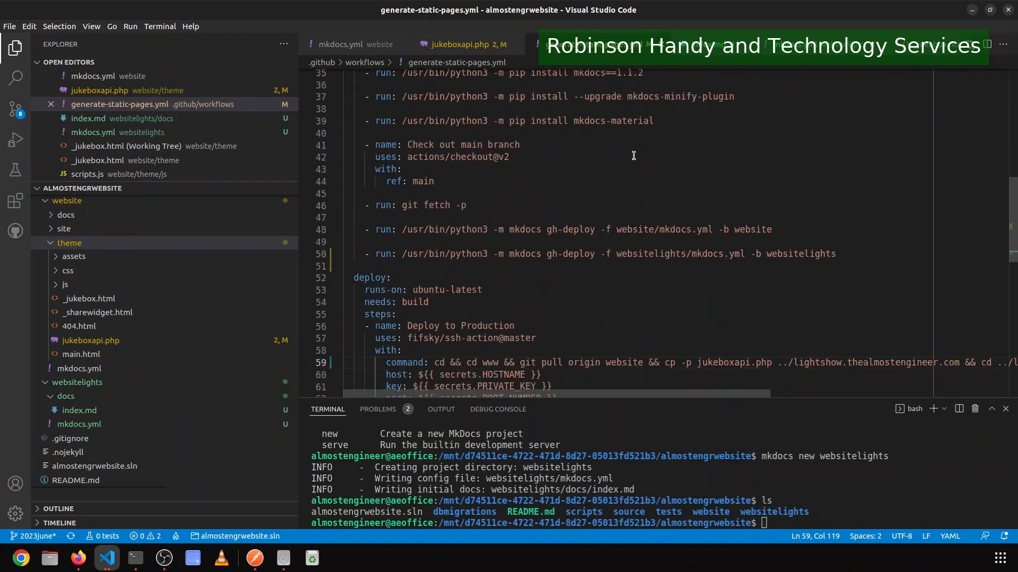
scroll(down, 3)
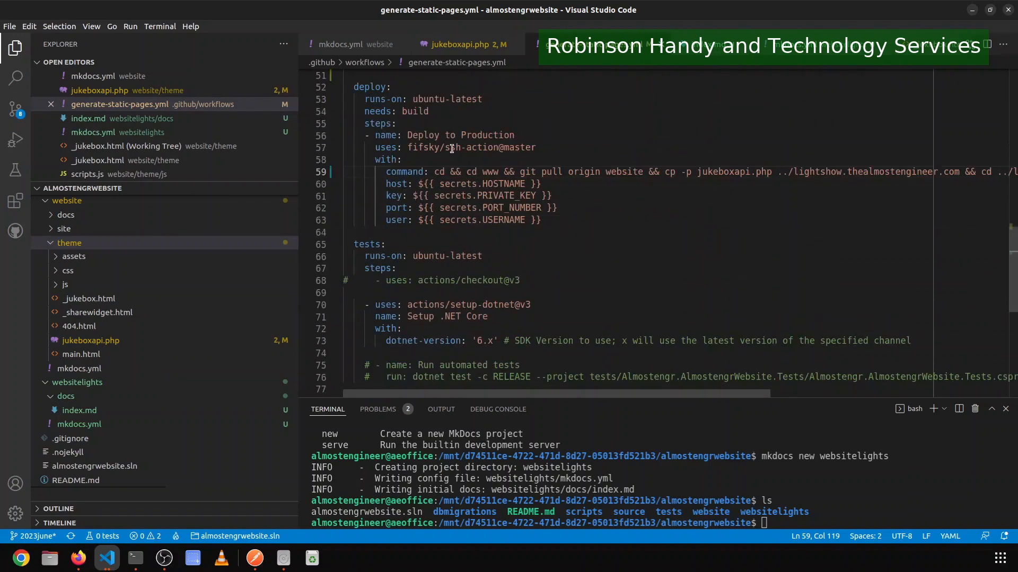
click(344, 44)
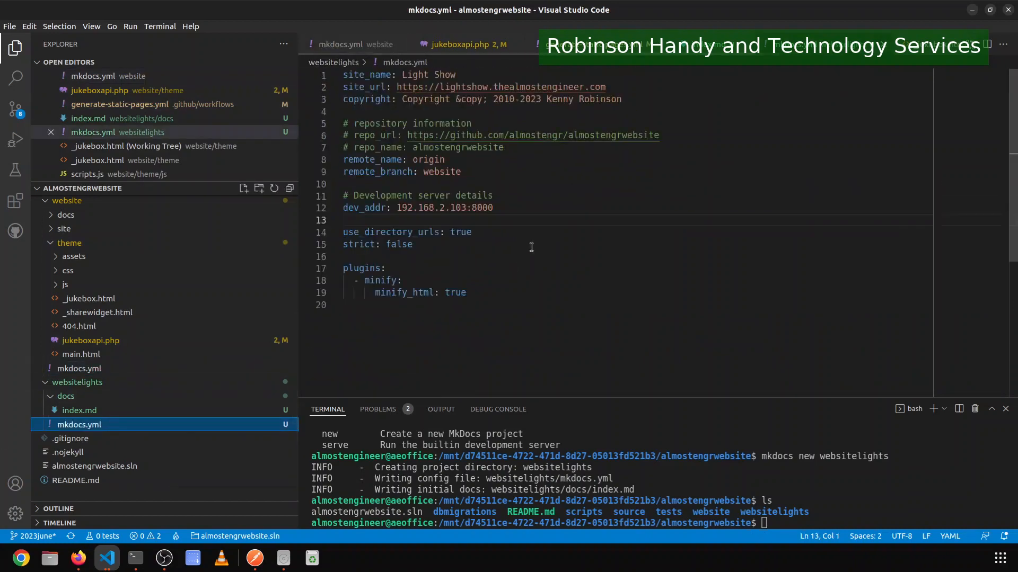
Change remote_branch from website to websitelights in websitelights/mkdocs.yml.
double_click(441, 172)
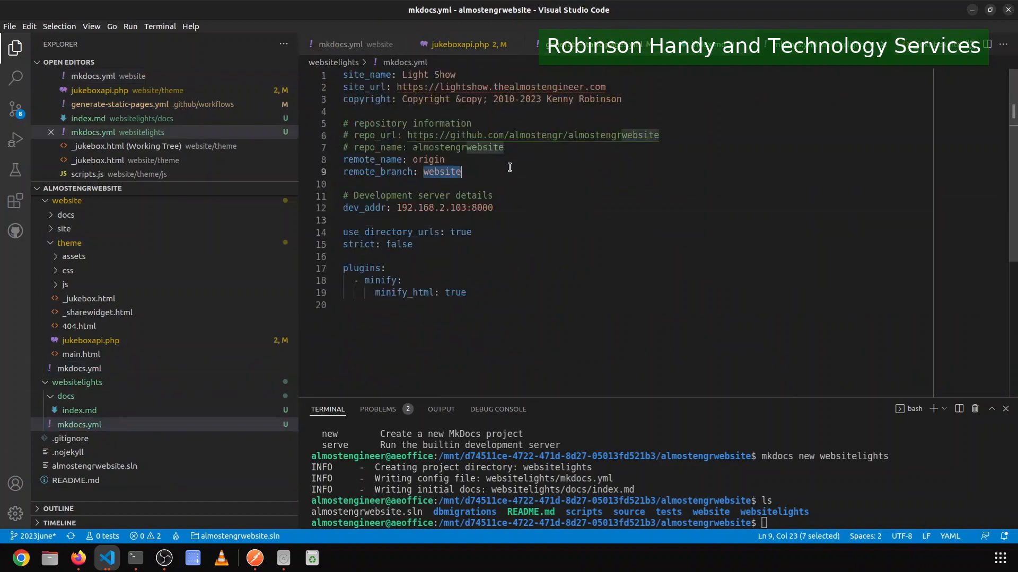
text(lights)
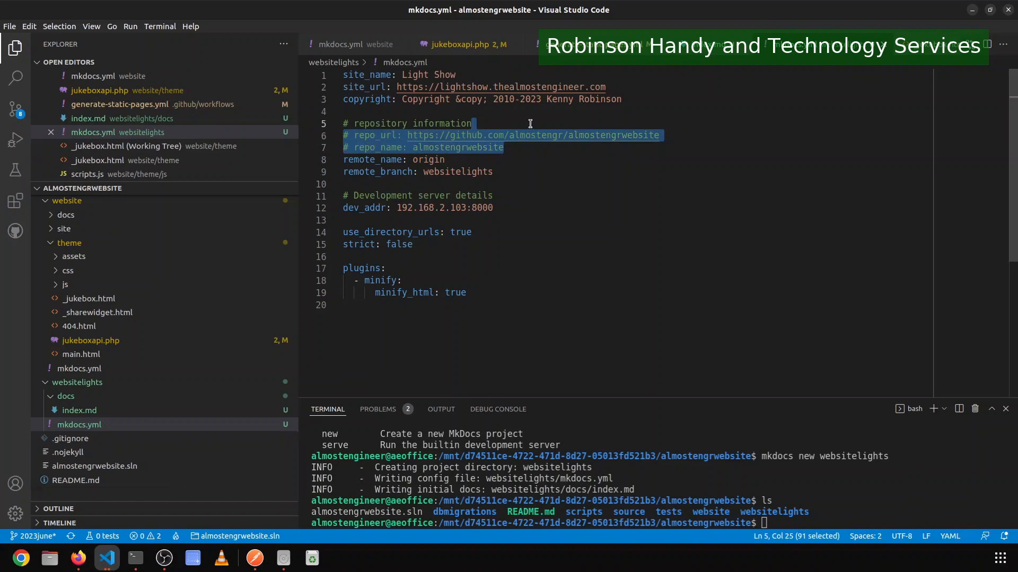
key(Delete)
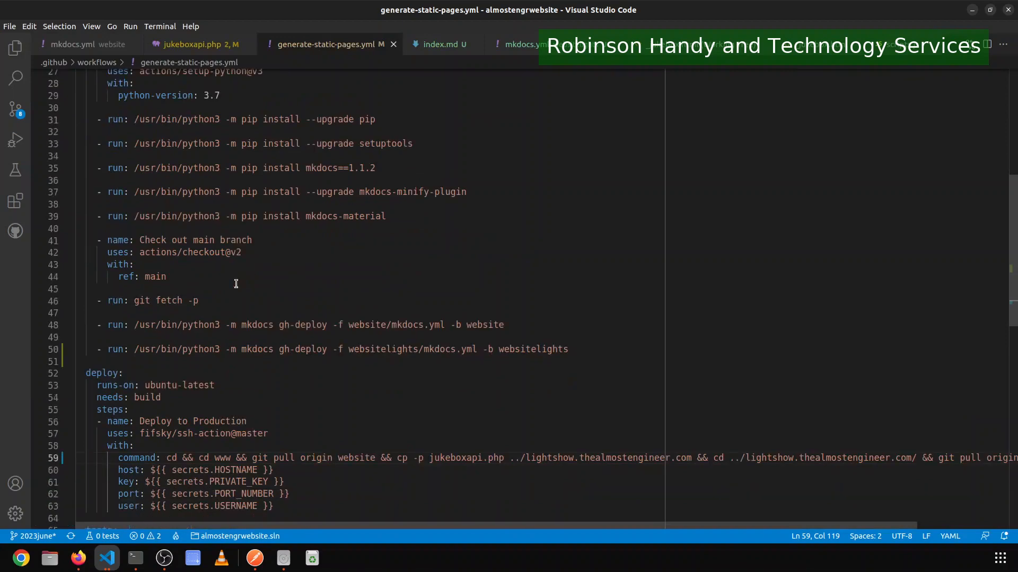
Scroll through the workflow's build job around the commented-out mkdocs-material install line.
scroll(down, 3)
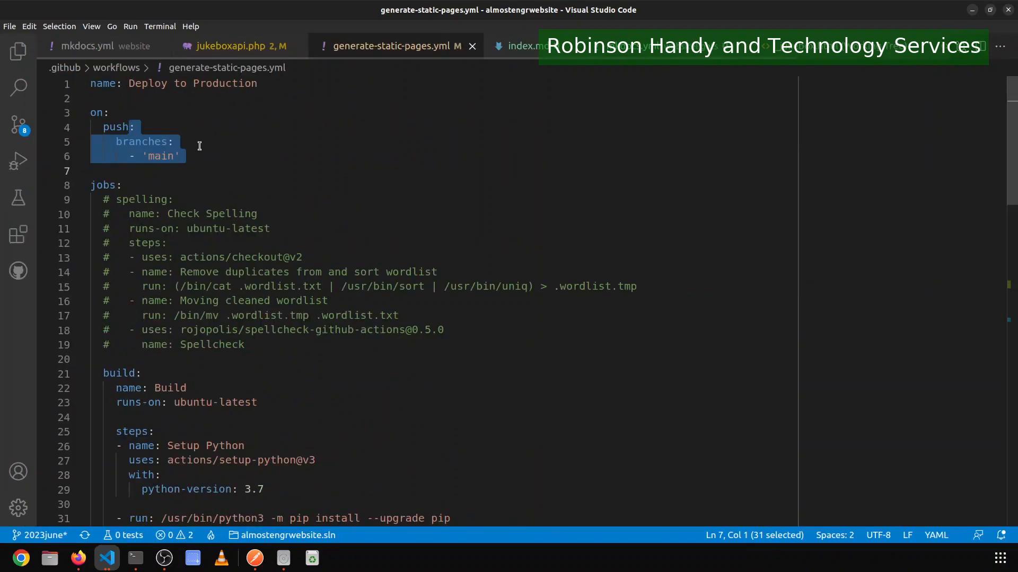
scroll(down, 3)
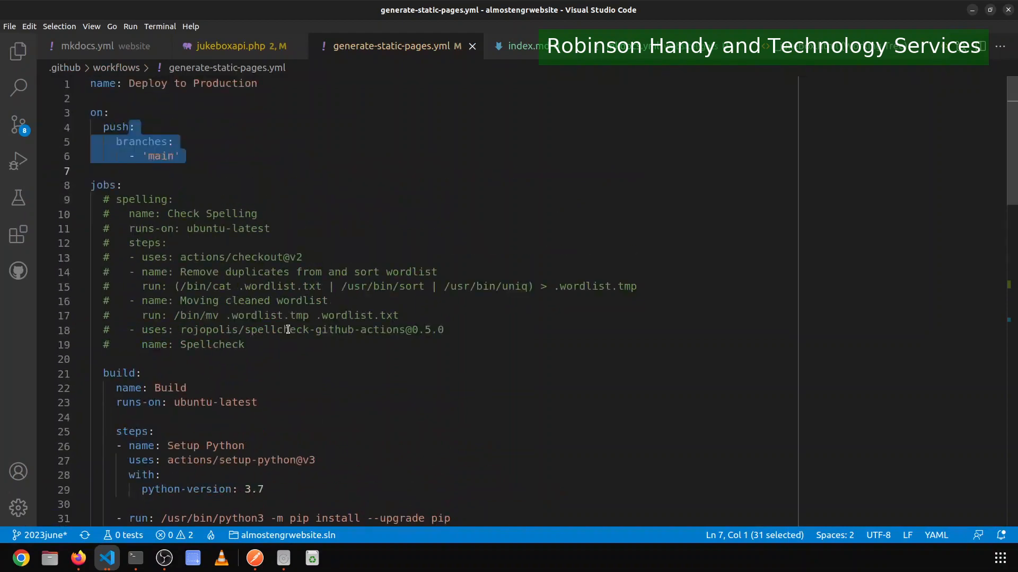
scroll(down, 3)
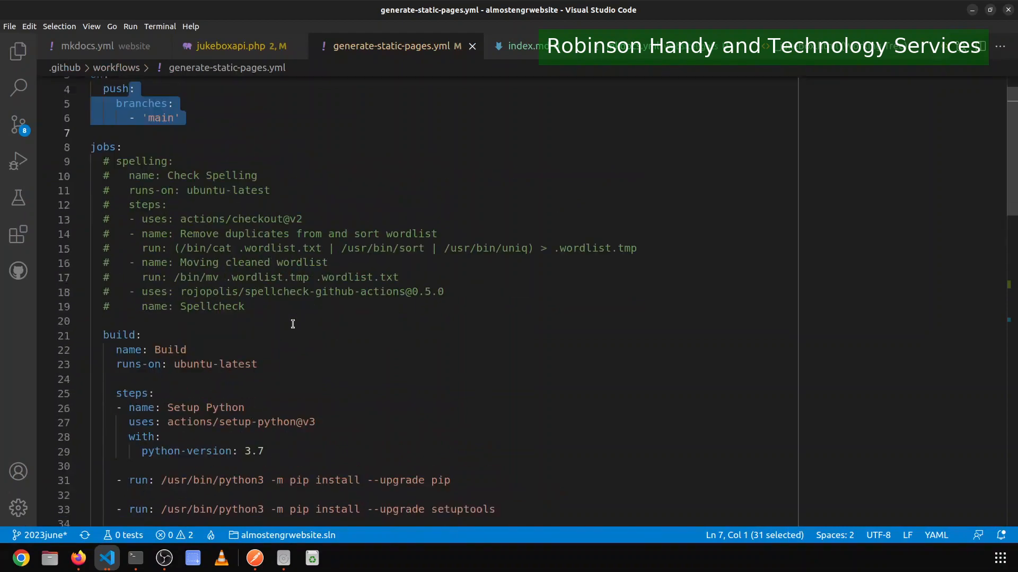
scroll(down, 3)
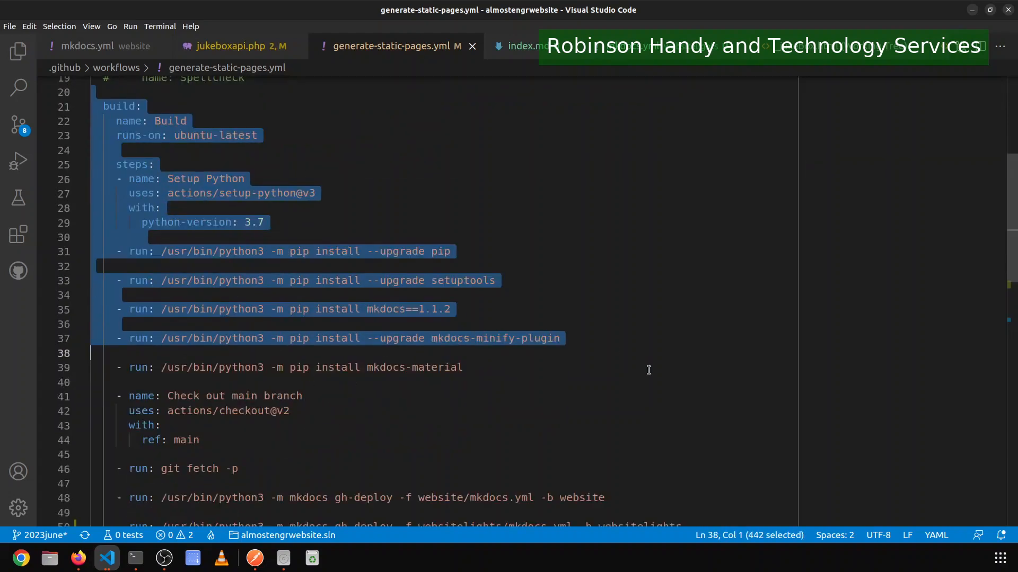
scroll(down, 3)
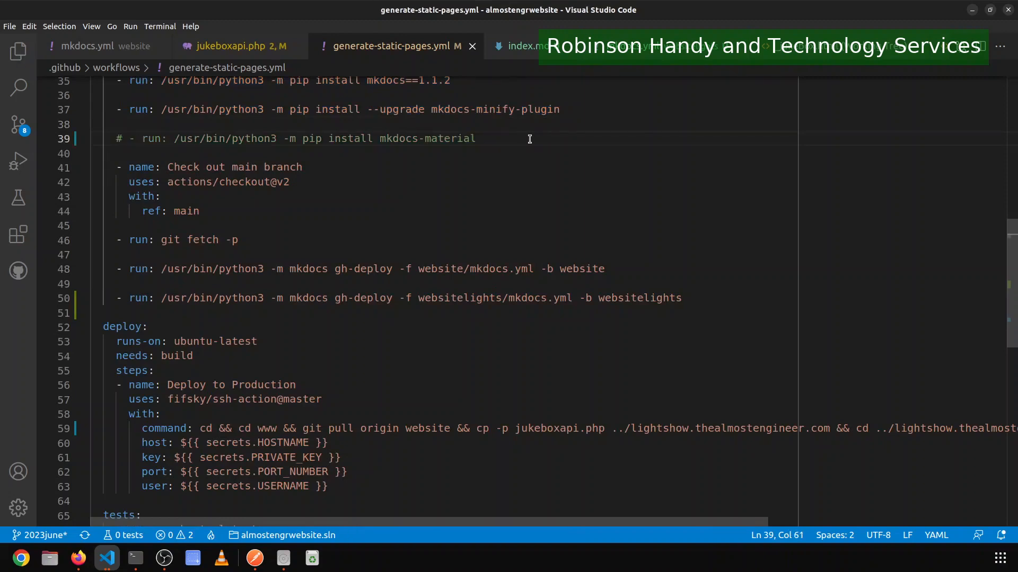
mouse_move(524, 152)
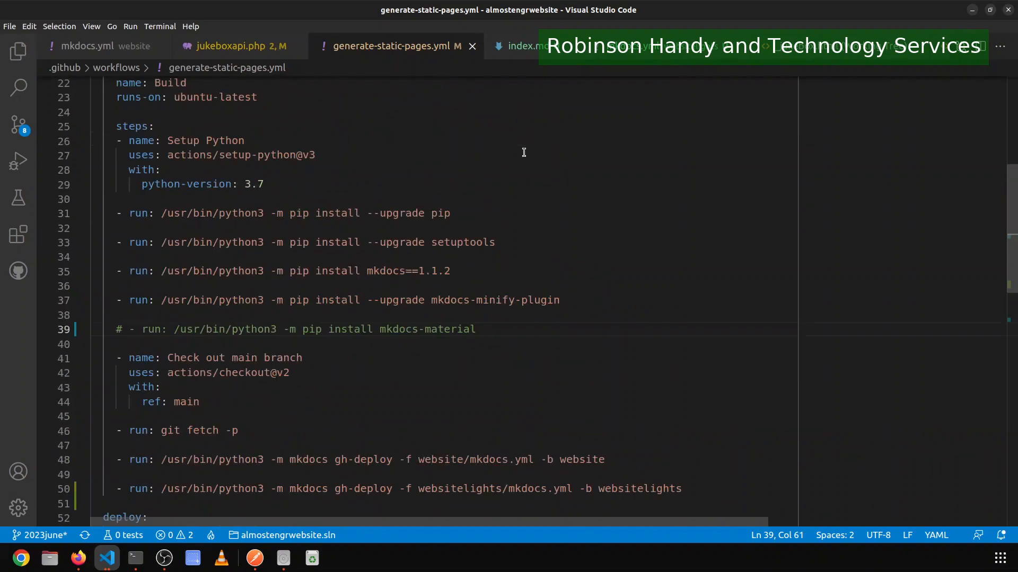
mouse_move(495, 334)
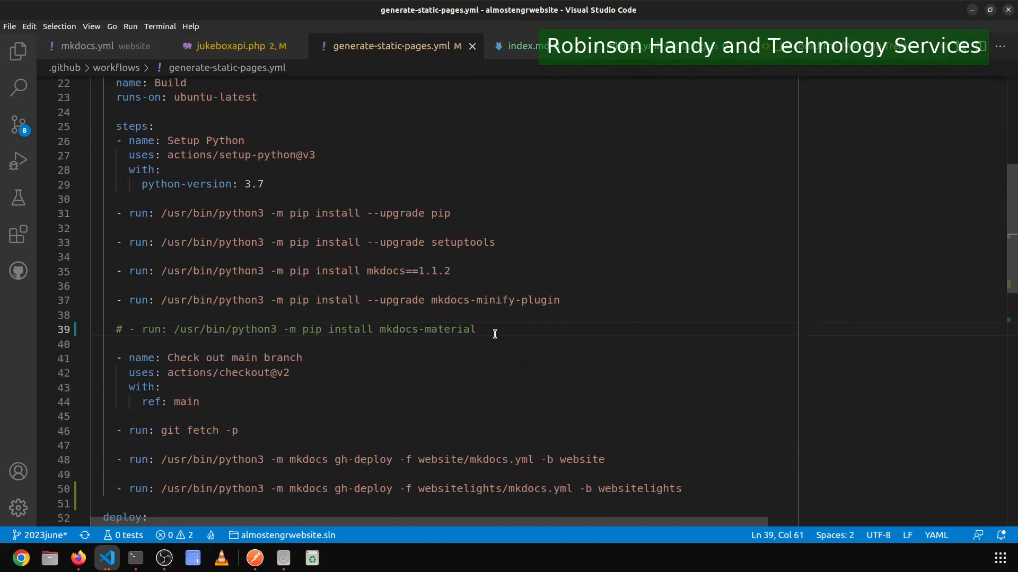
mouse_move(428, 334)
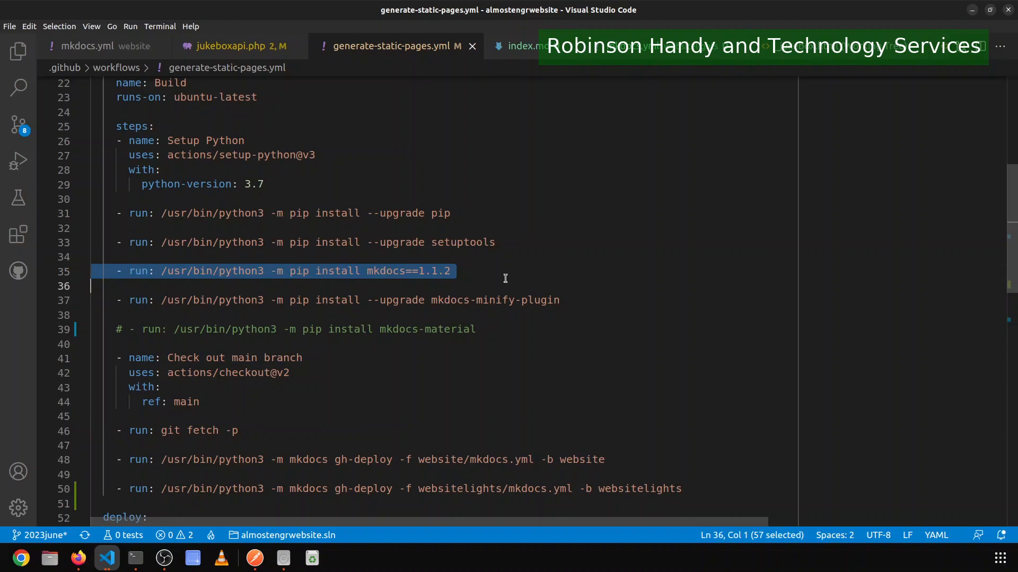
mouse_move(467, 287)
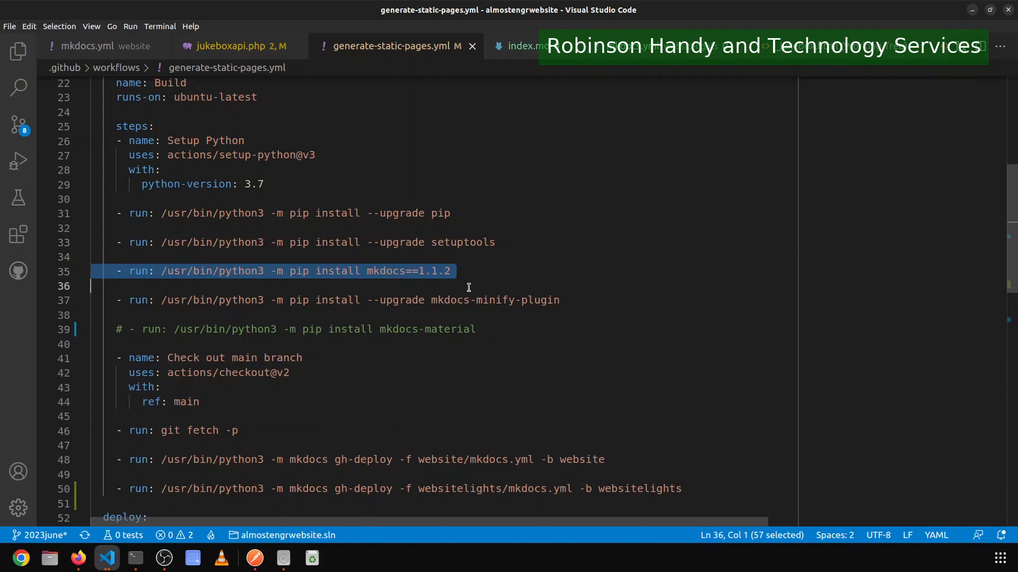
scroll(down, 3)
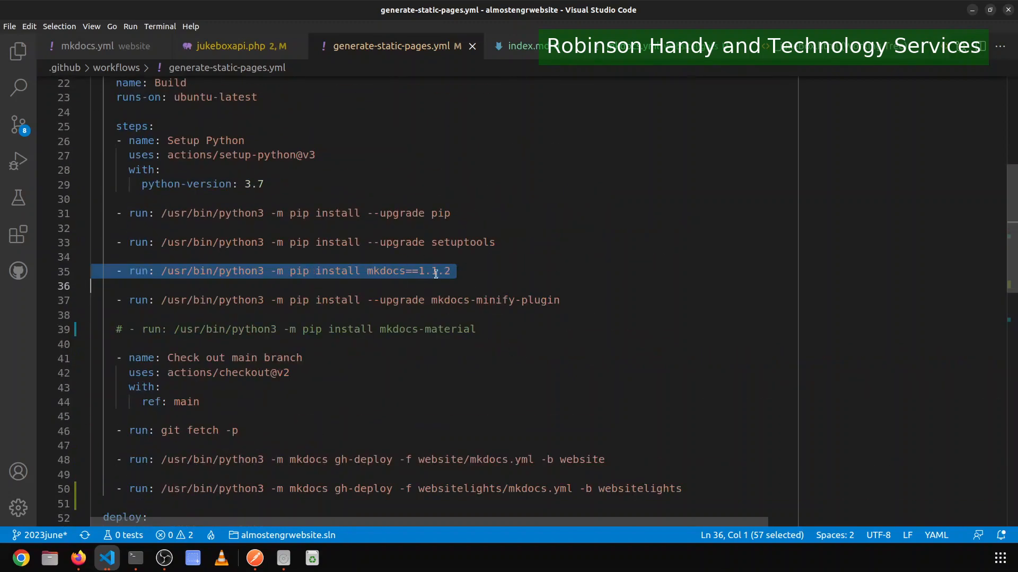
scroll(down, 3)
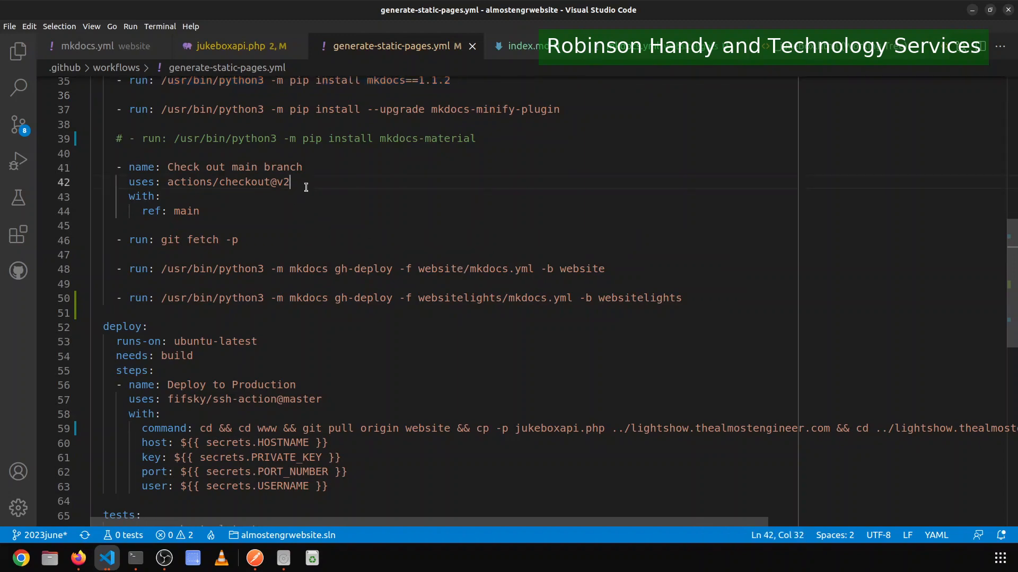
Bump the build job's actions/checkout to v3 and save the workflow.
text(3)
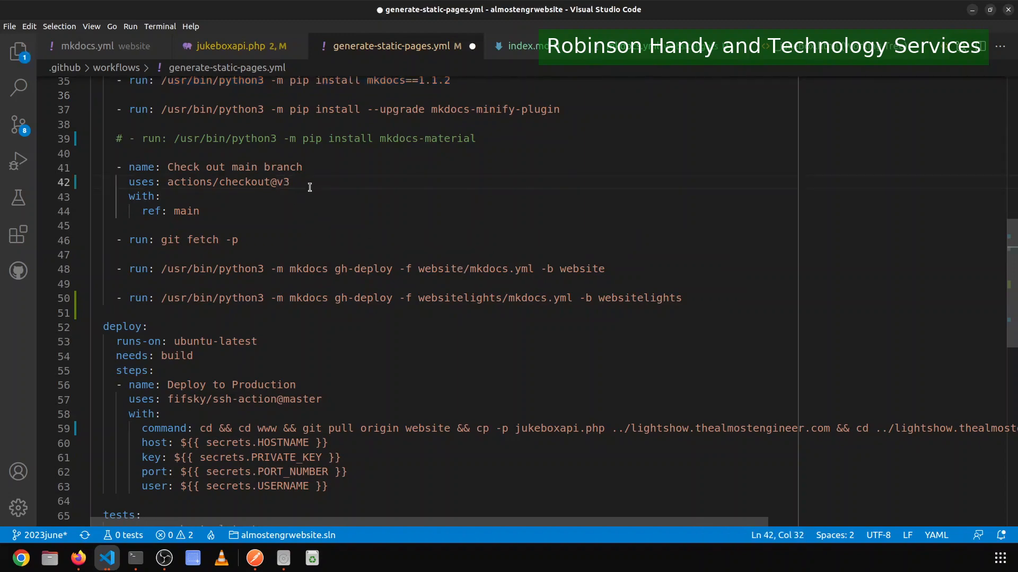
key(ctrl+s)
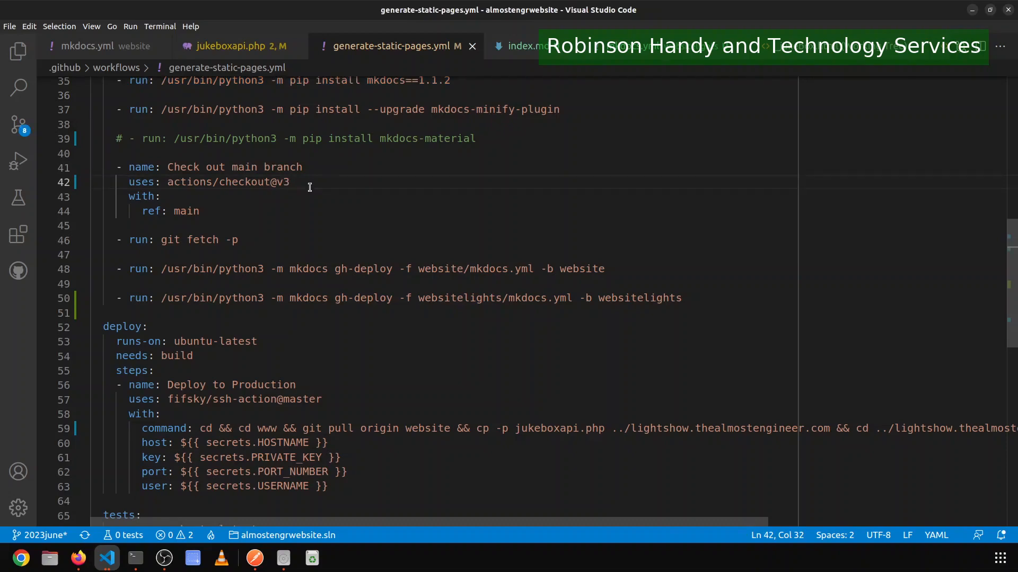
scroll(down, 3)
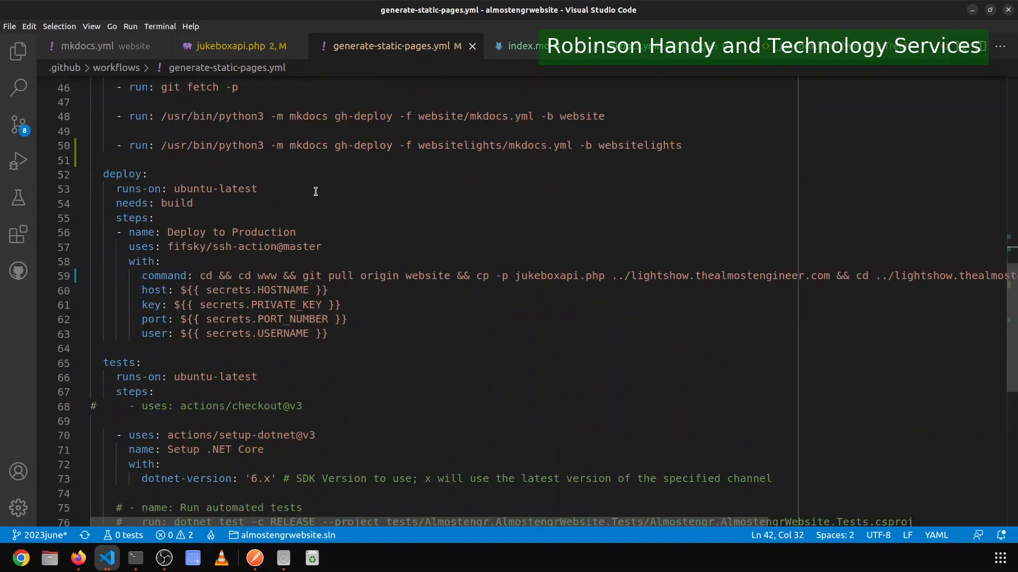
scroll(down, 3)
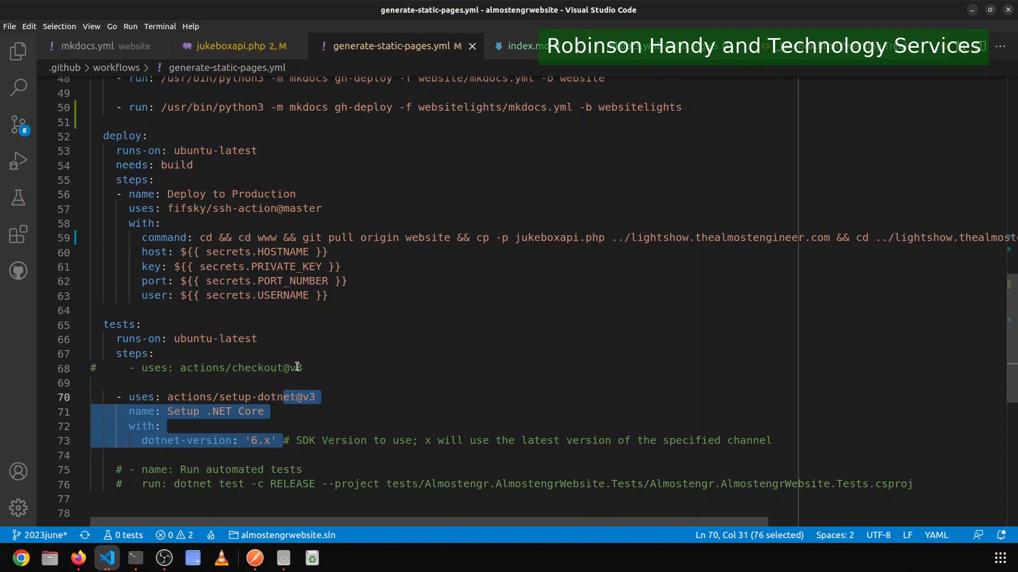
Comment out the tests job's .NET setup step and its header lines with Ctrl+/.
key(ctrl+/)
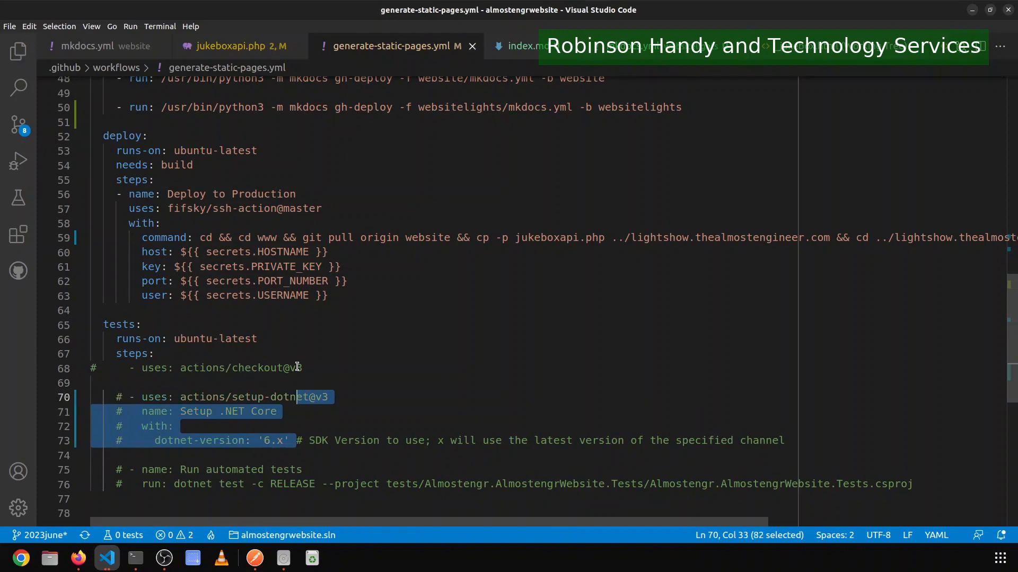
click(141, 324)
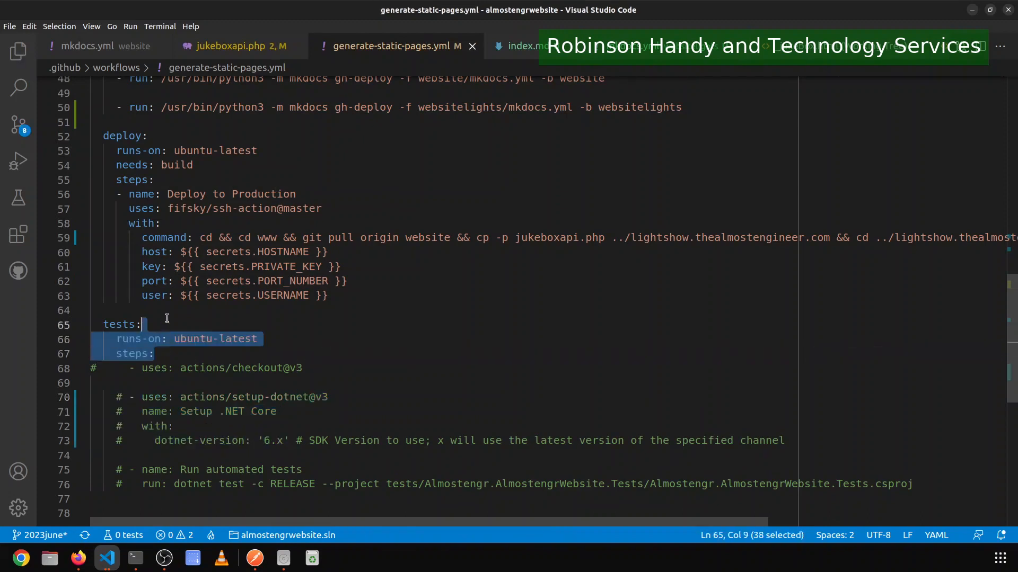
key(ctrl+/)
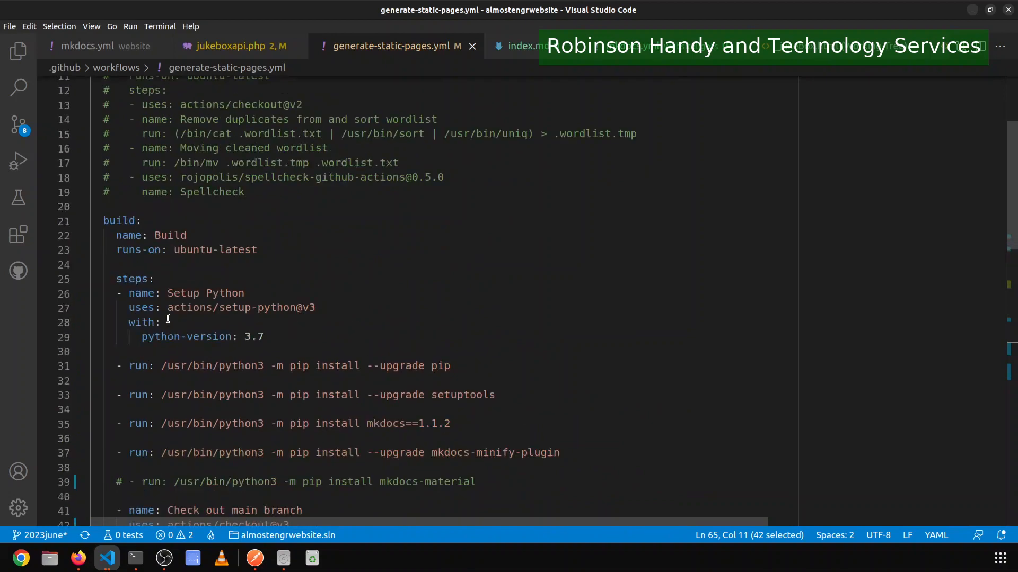
scroll(down, 3)
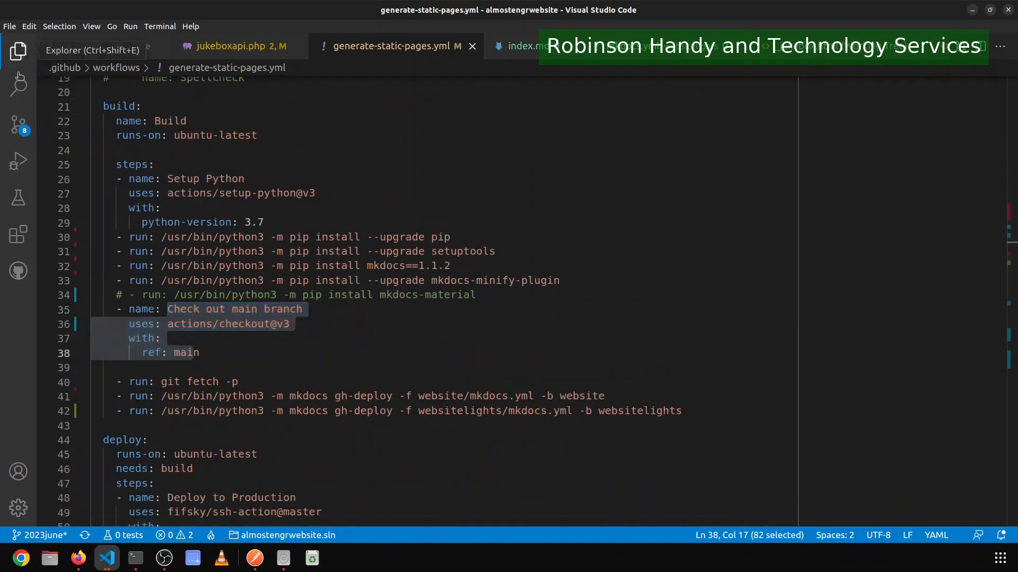
Show the project's file tree in the Explorer, listing the modified workflow.
click(18, 51)
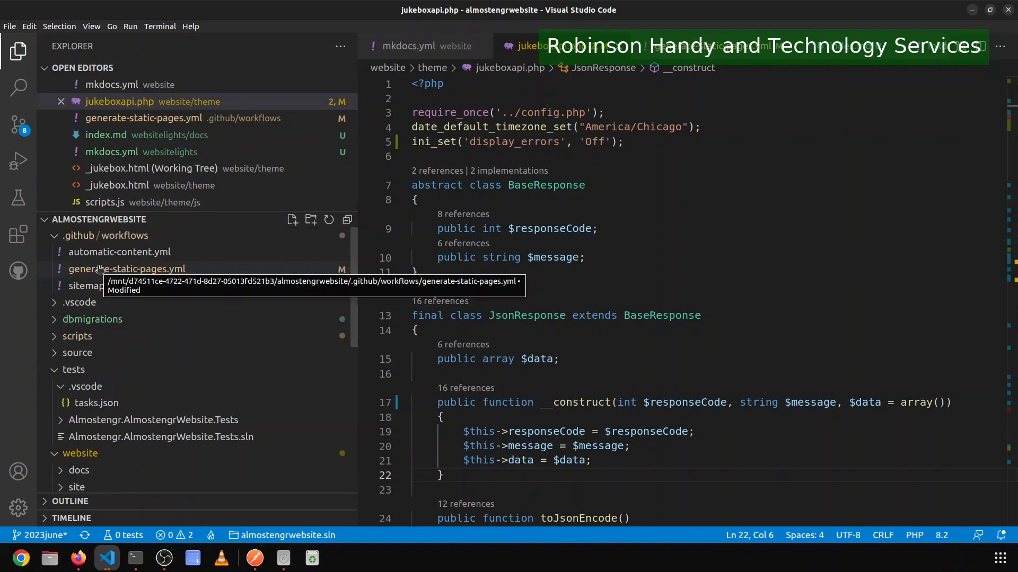
Reopen generate-static-pages.yml from .github/workflows in the editor.
click(127, 268)
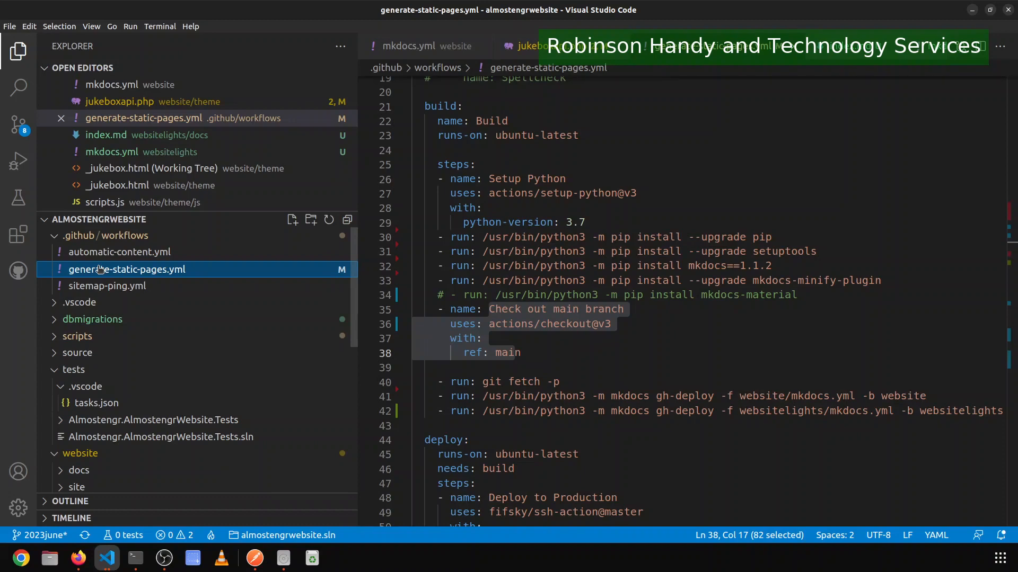
mouse_move(100, 270)
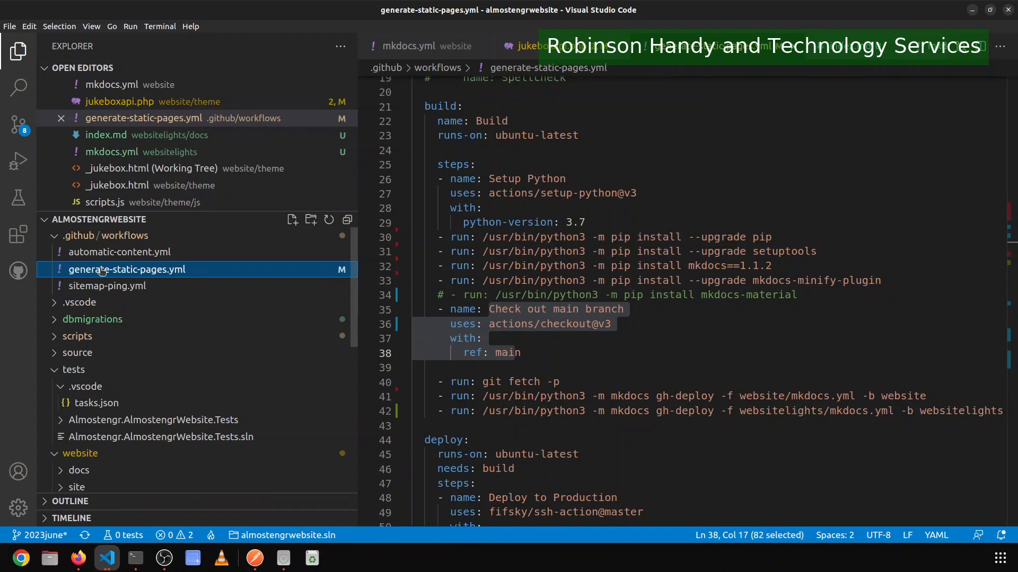